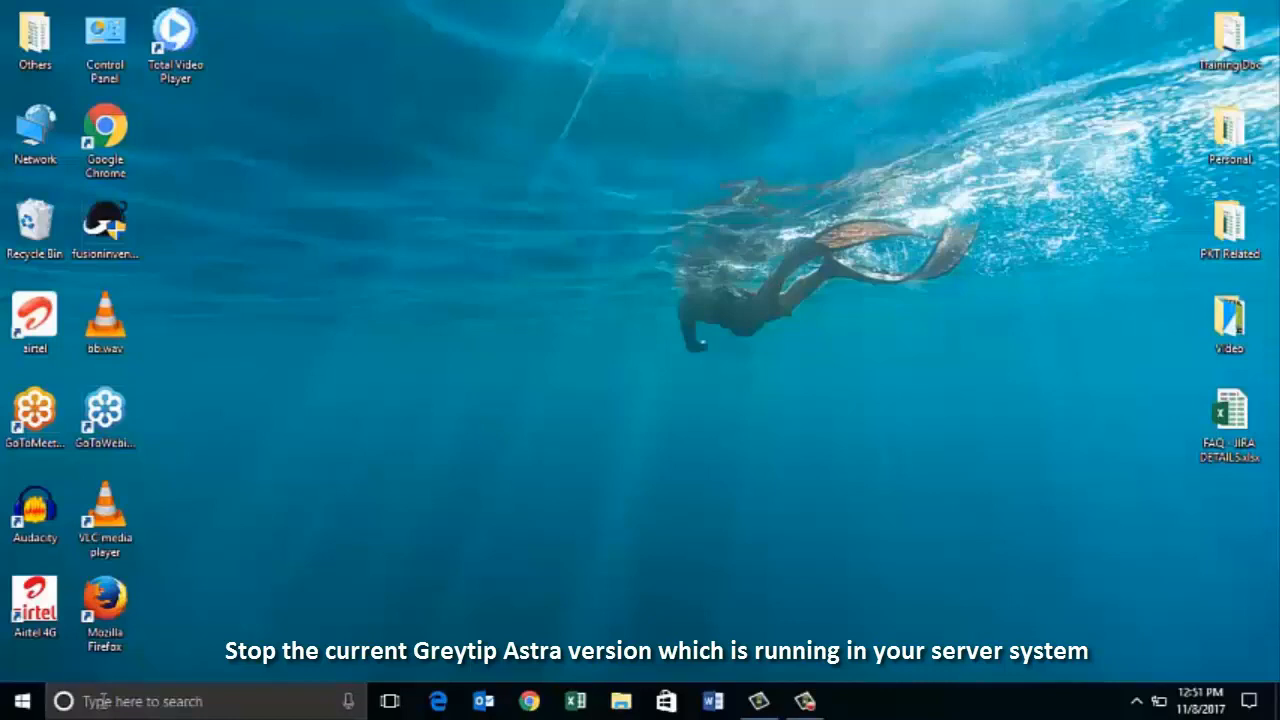
# Stop the Greytip Astra 3.0.1 service in Services and close the window.
pyautogui.click(14, 700)
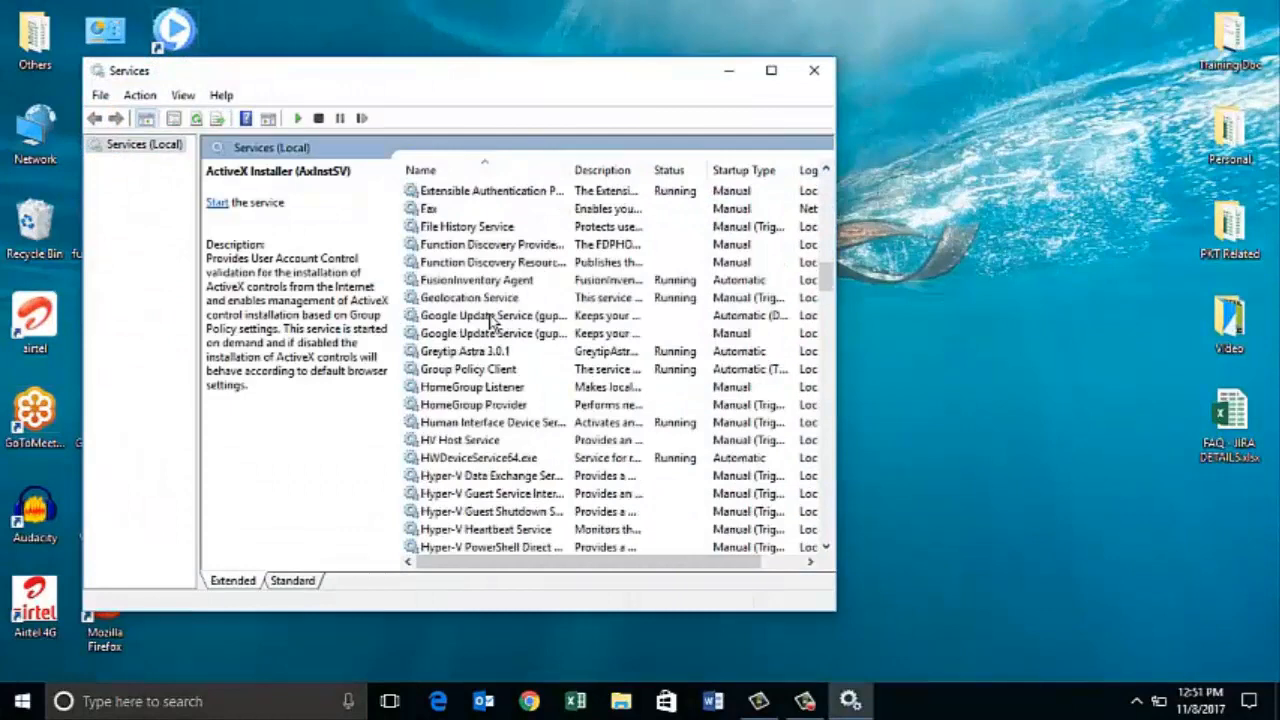
pyautogui.click(465, 297)
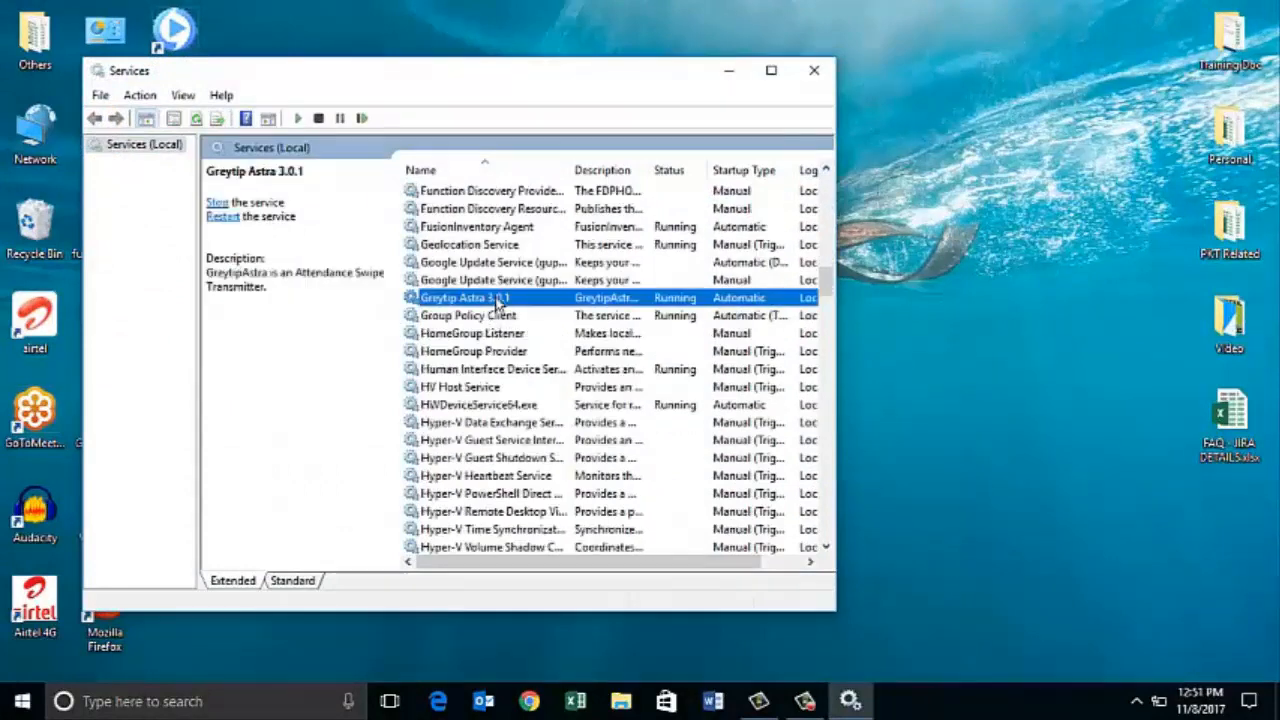
pyautogui.rightClick(463, 297)
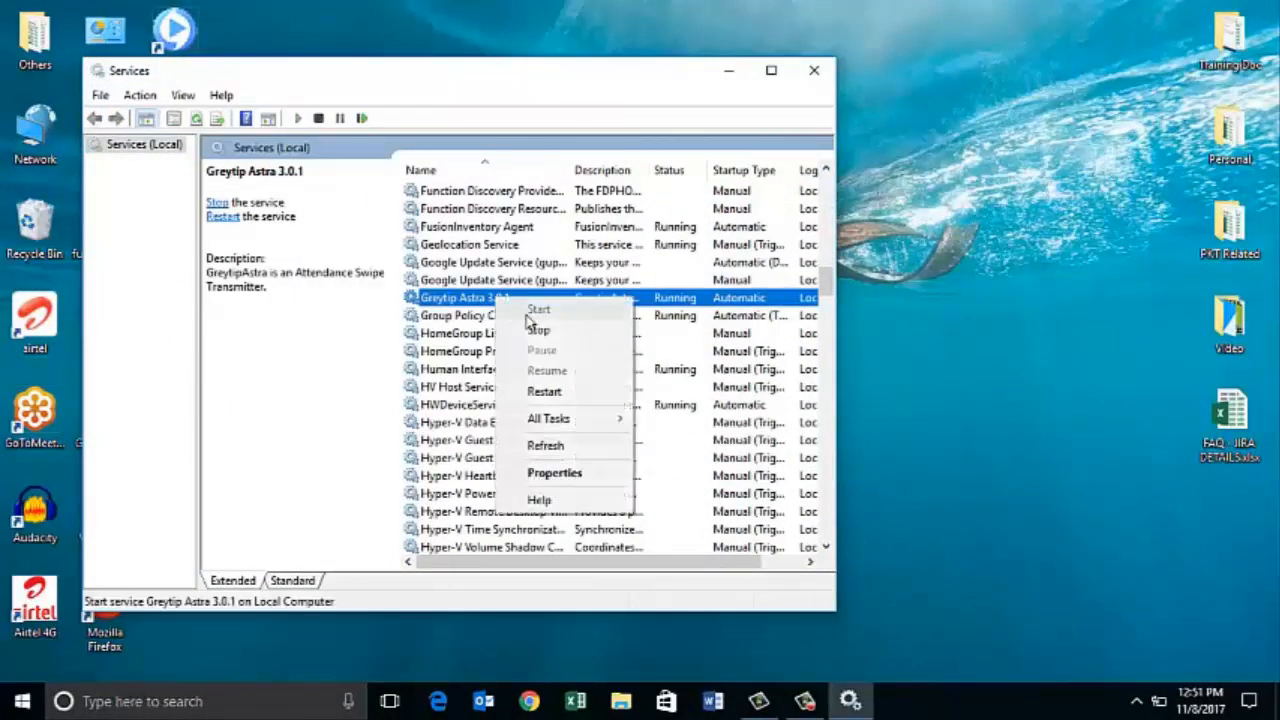
pyautogui.moveTo(538, 330)
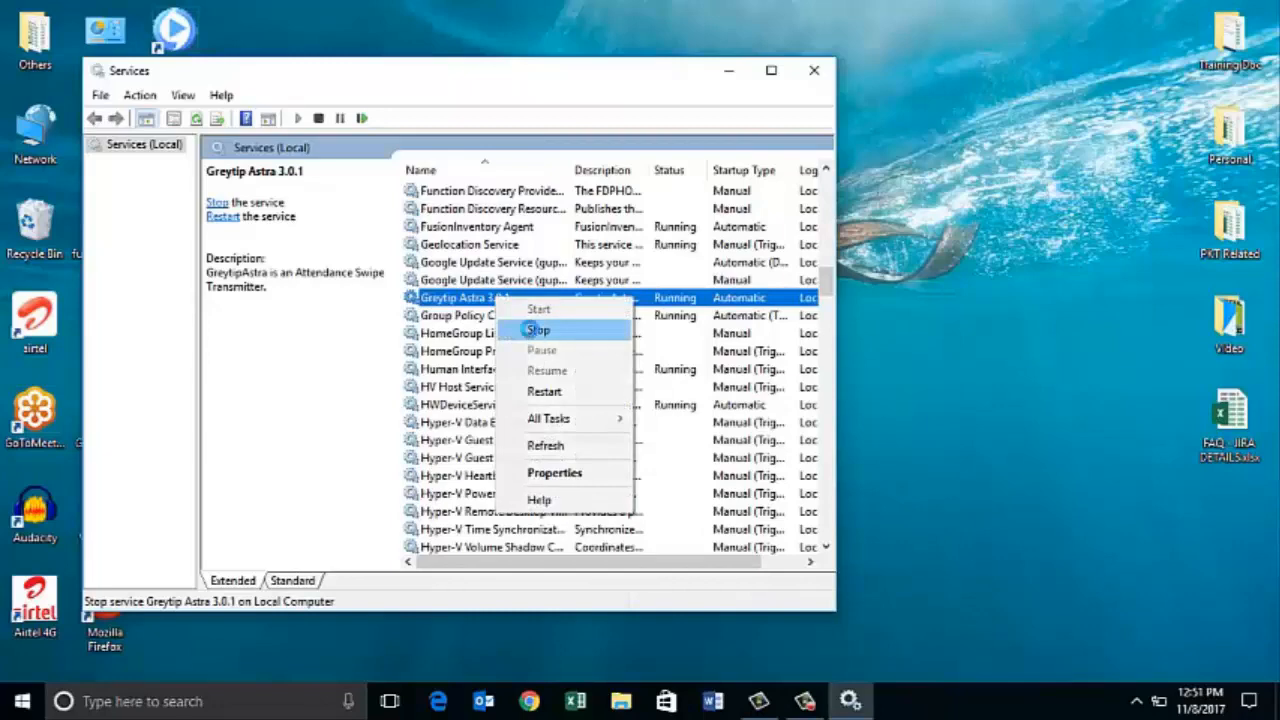
pyautogui.click(539, 330)
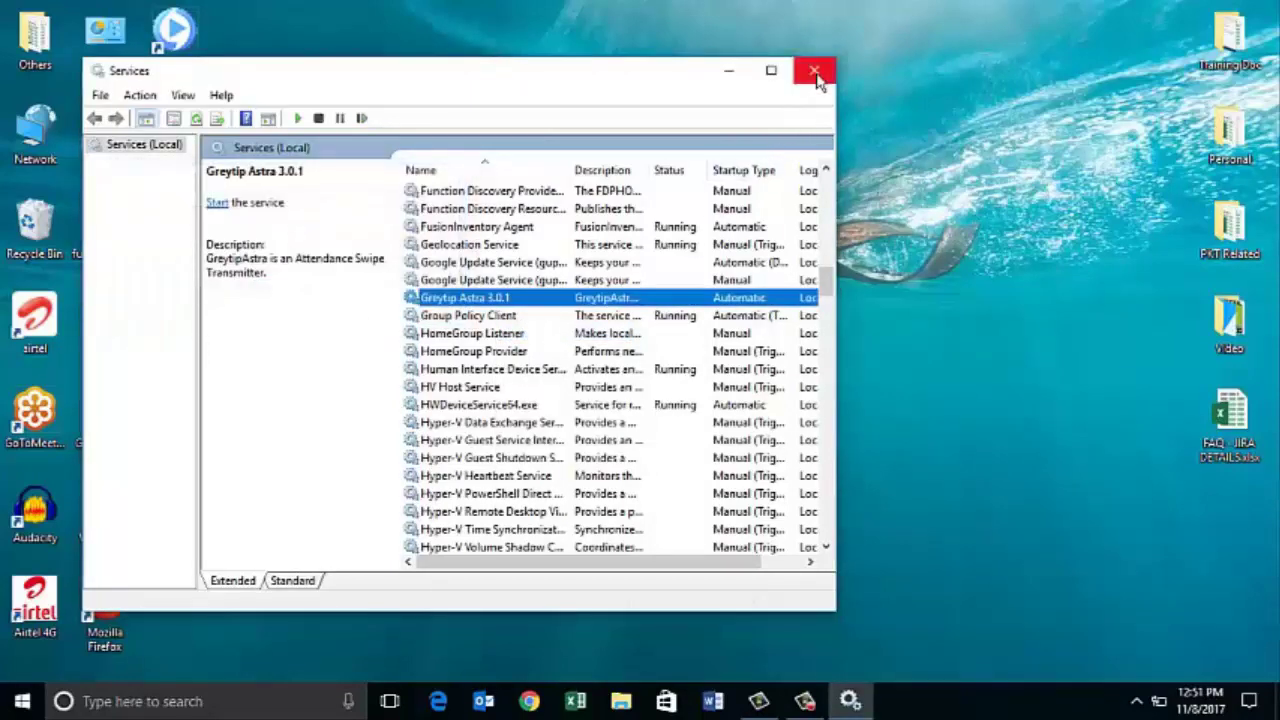
pyautogui.click(813, 71)
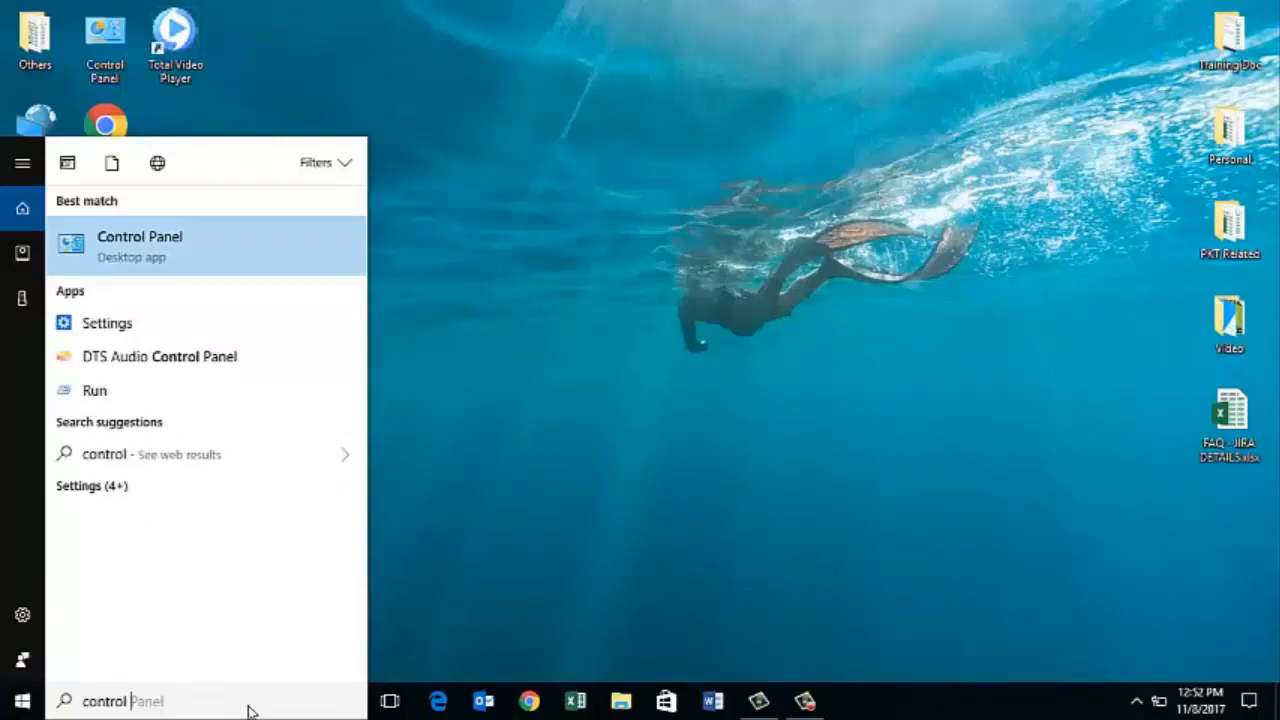
# Uninstall Greytip Astra 3.0.1 via Control Panel's Programs and Features.
pyautogui.write('panel')
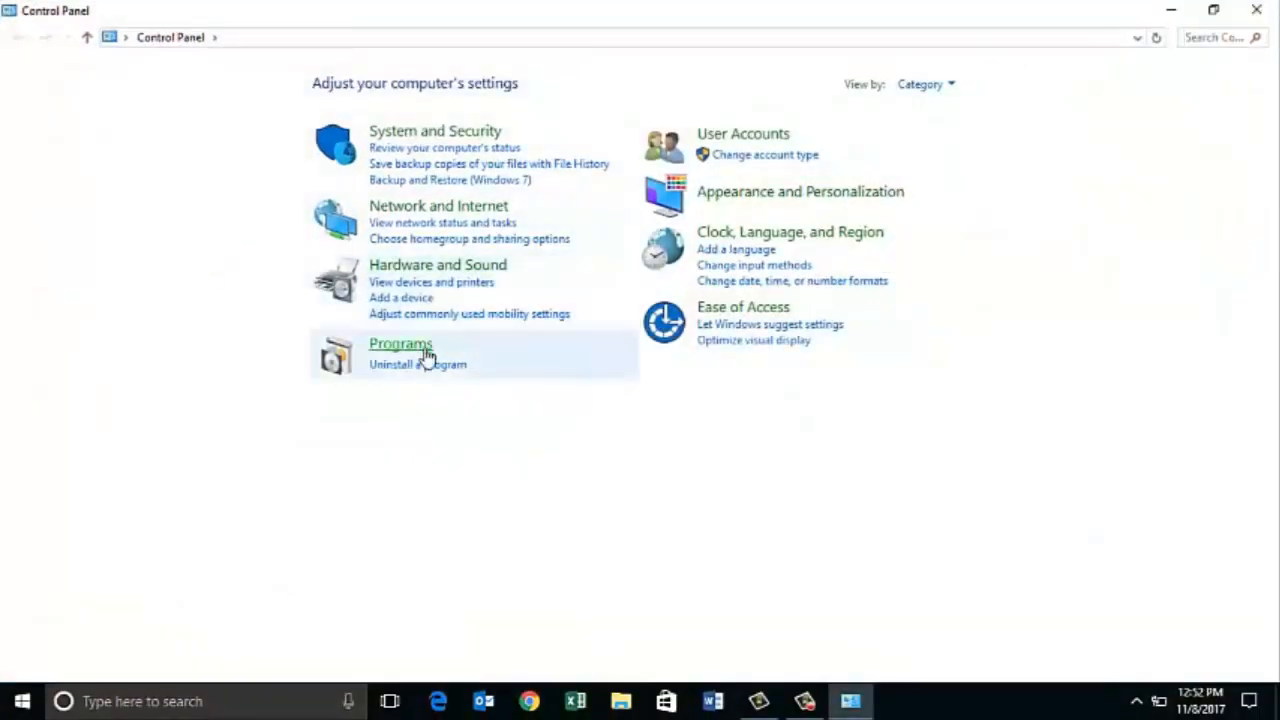
pyautogui.click(400, 343)
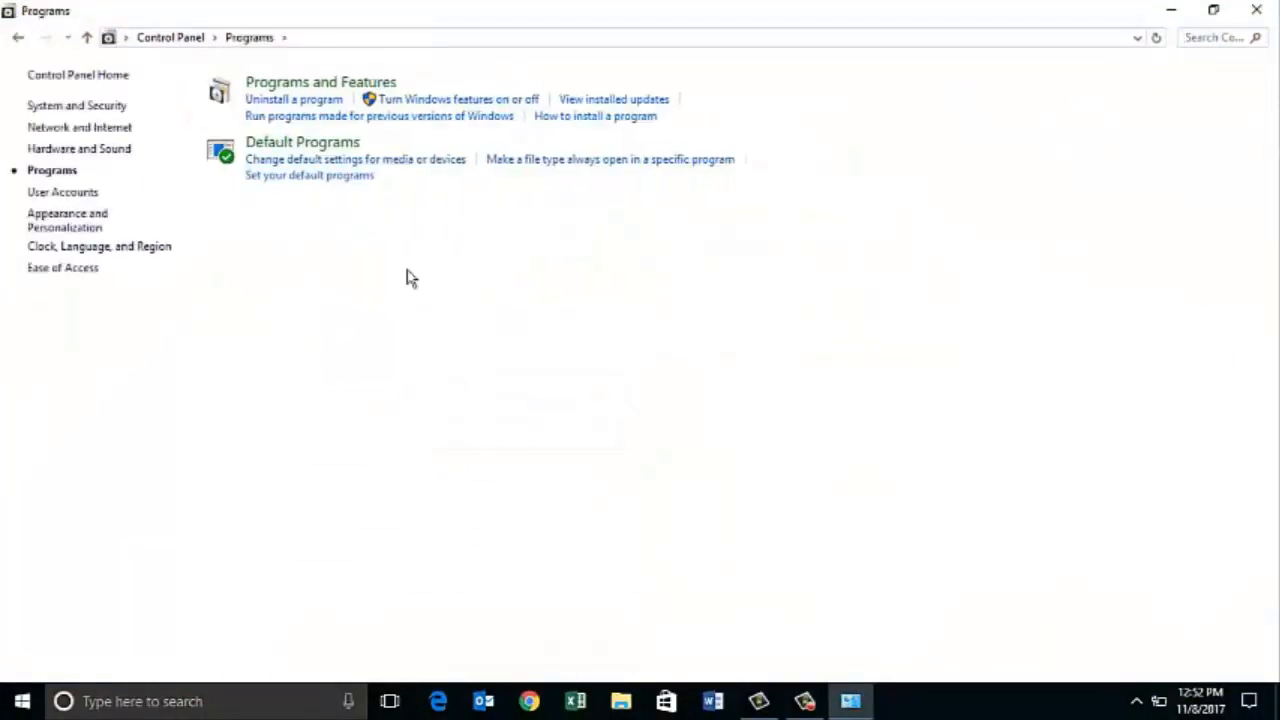
pyautogui.click(293, 99)
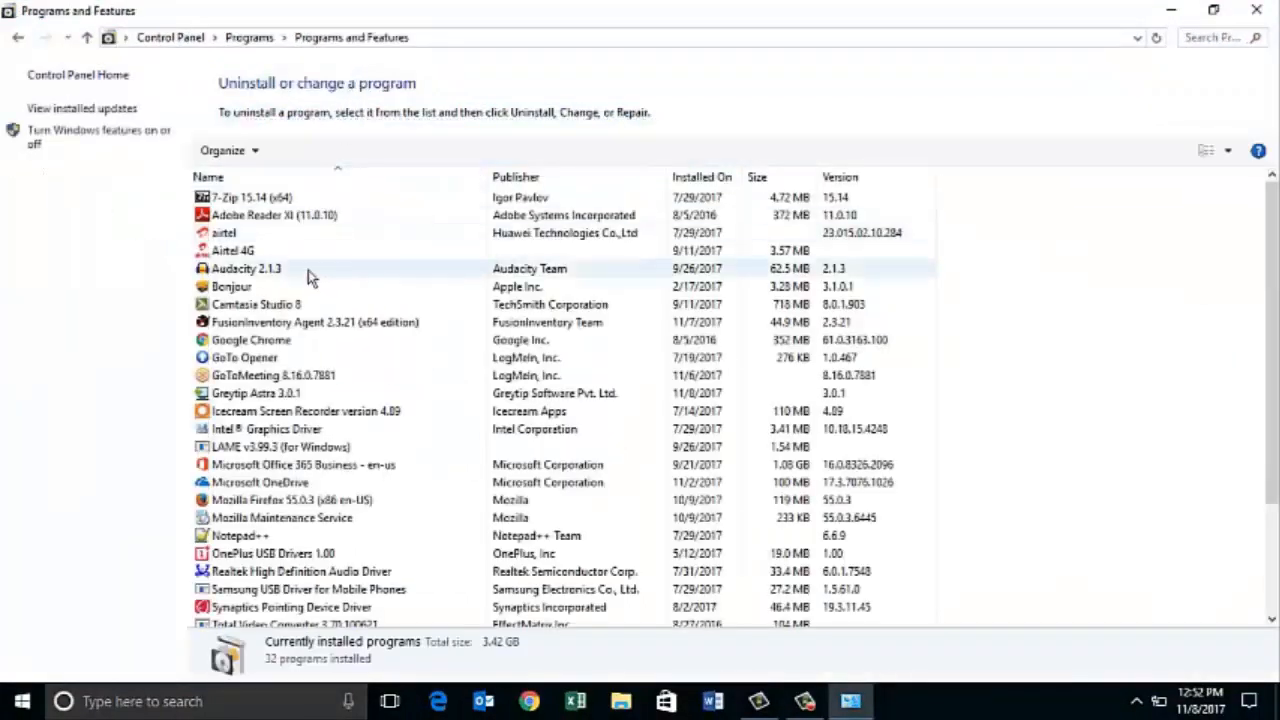
pyautogui.click(256, 392)
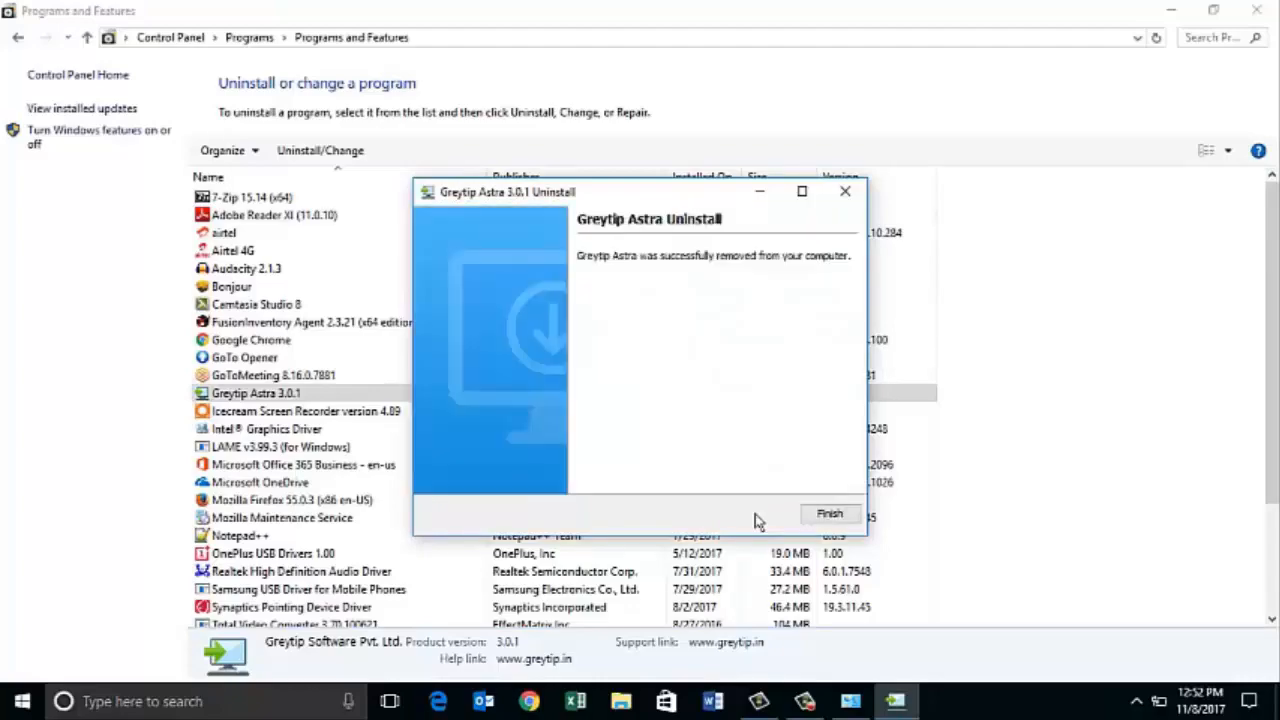
pyautogui.click(829, 513)
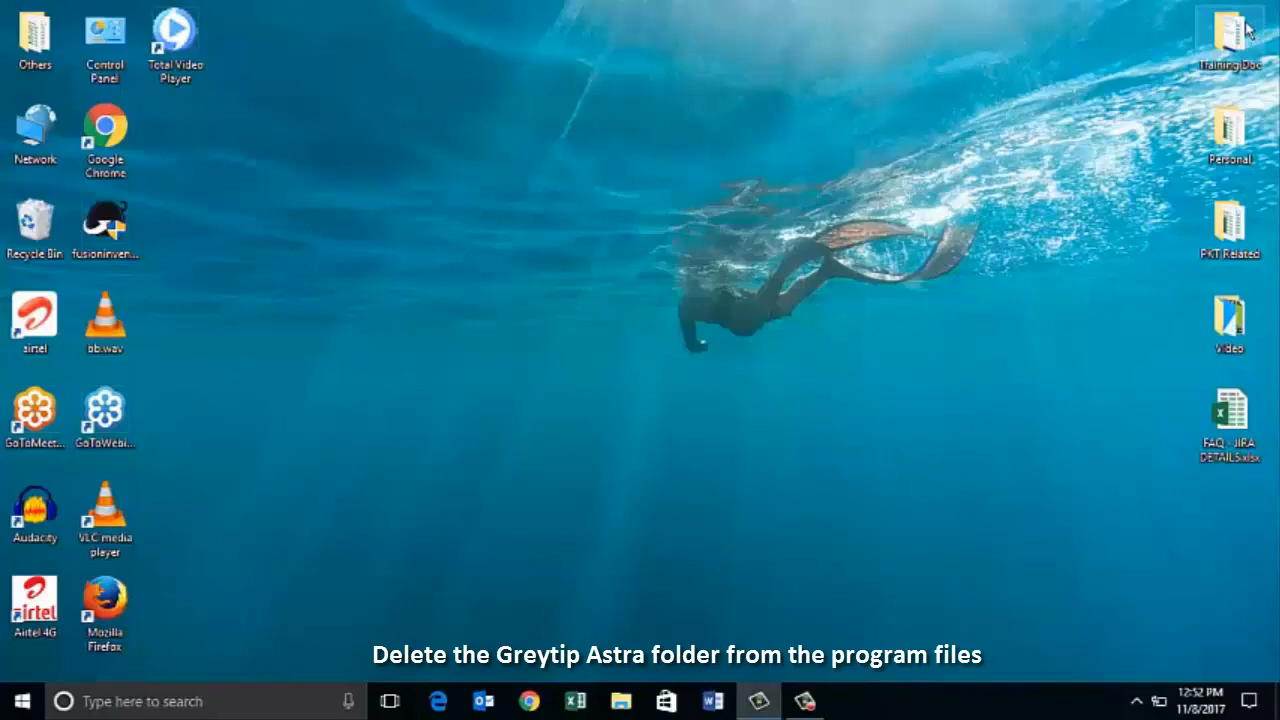
# Delete the Greytip Astra folder from C:\Program Files (x86).
pyautogui.click(620, 700)
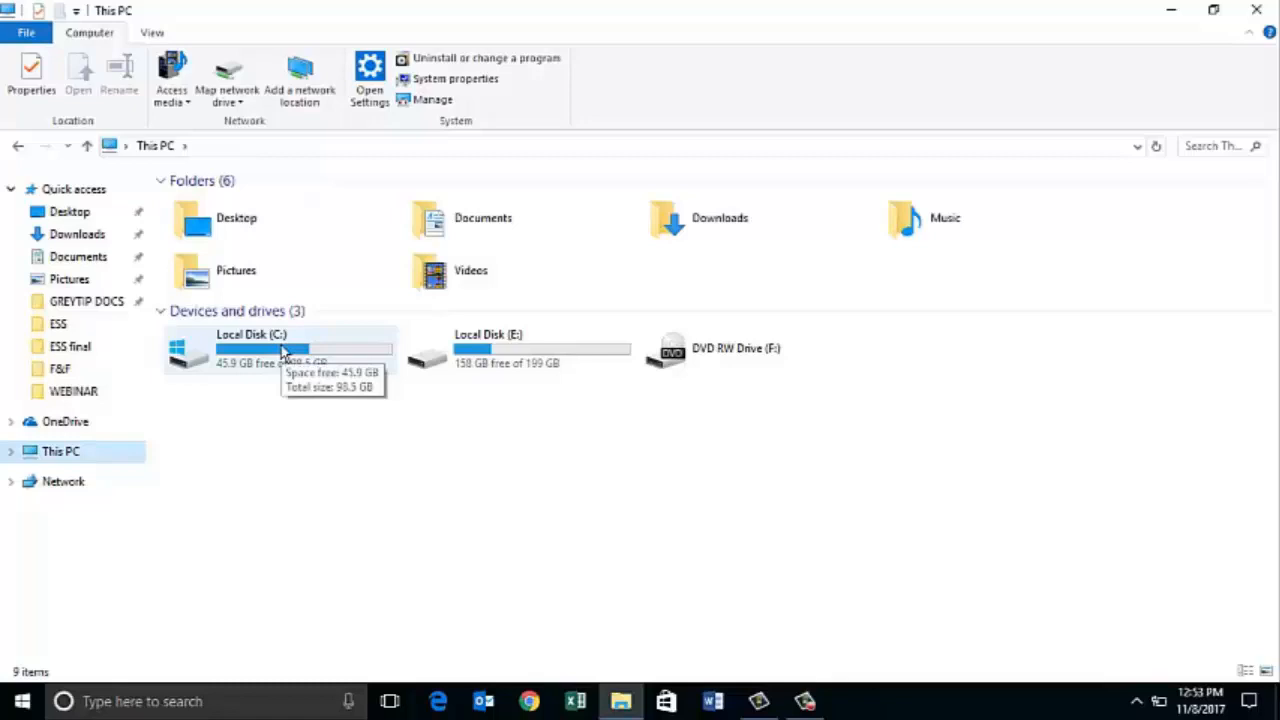
pyautogui.doubleClick(250, 348)
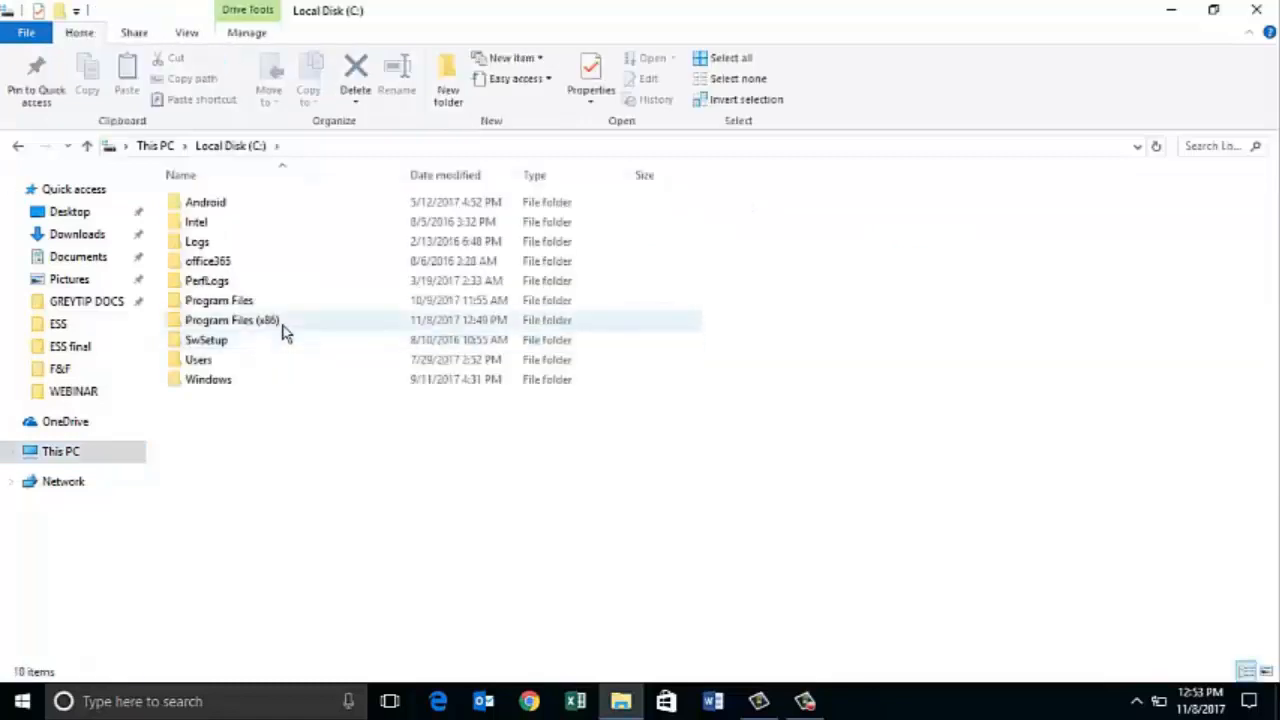
pyautogui.doubleClick(231, 319)
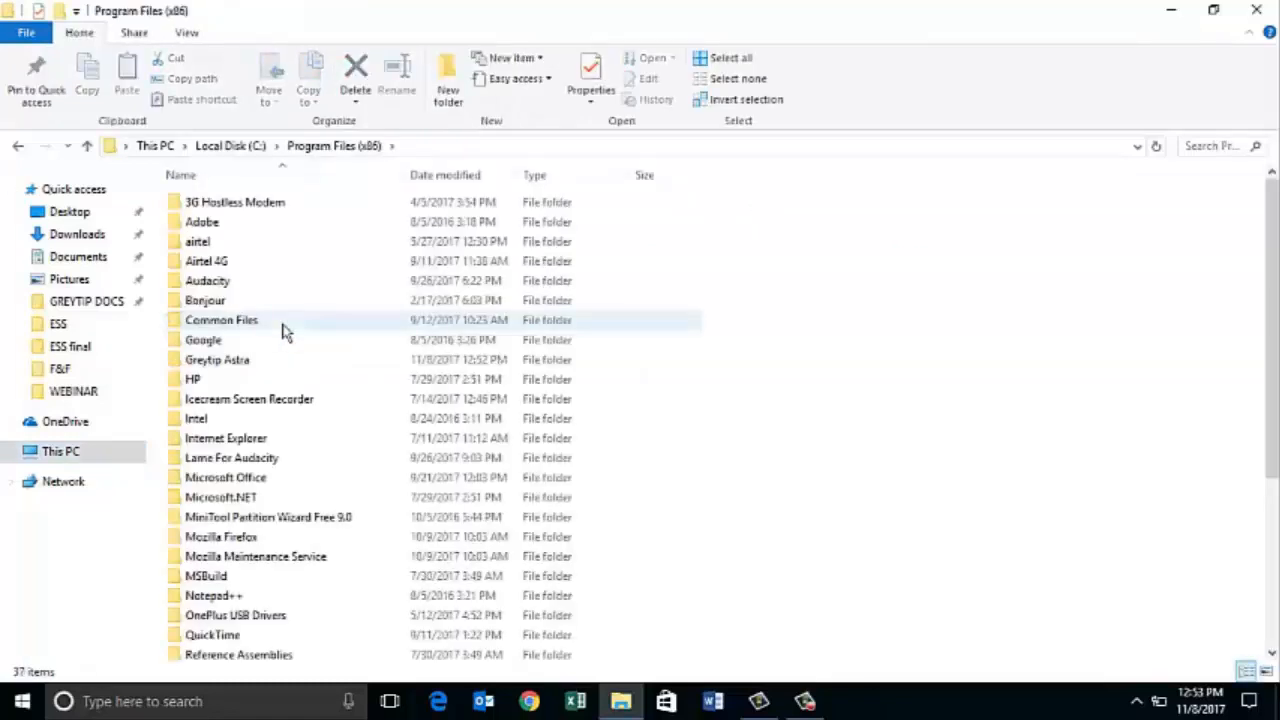
pyautogui.click(217, 359)
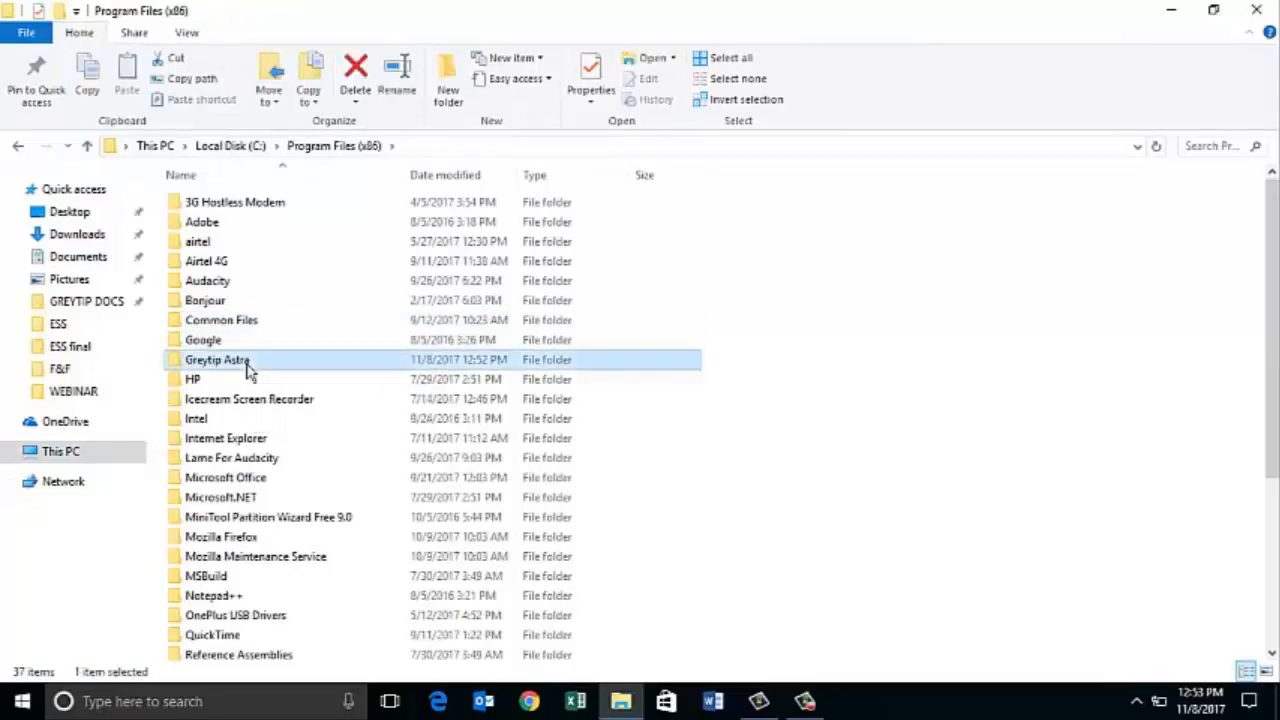
pyautogui.rightClick(216, 359)
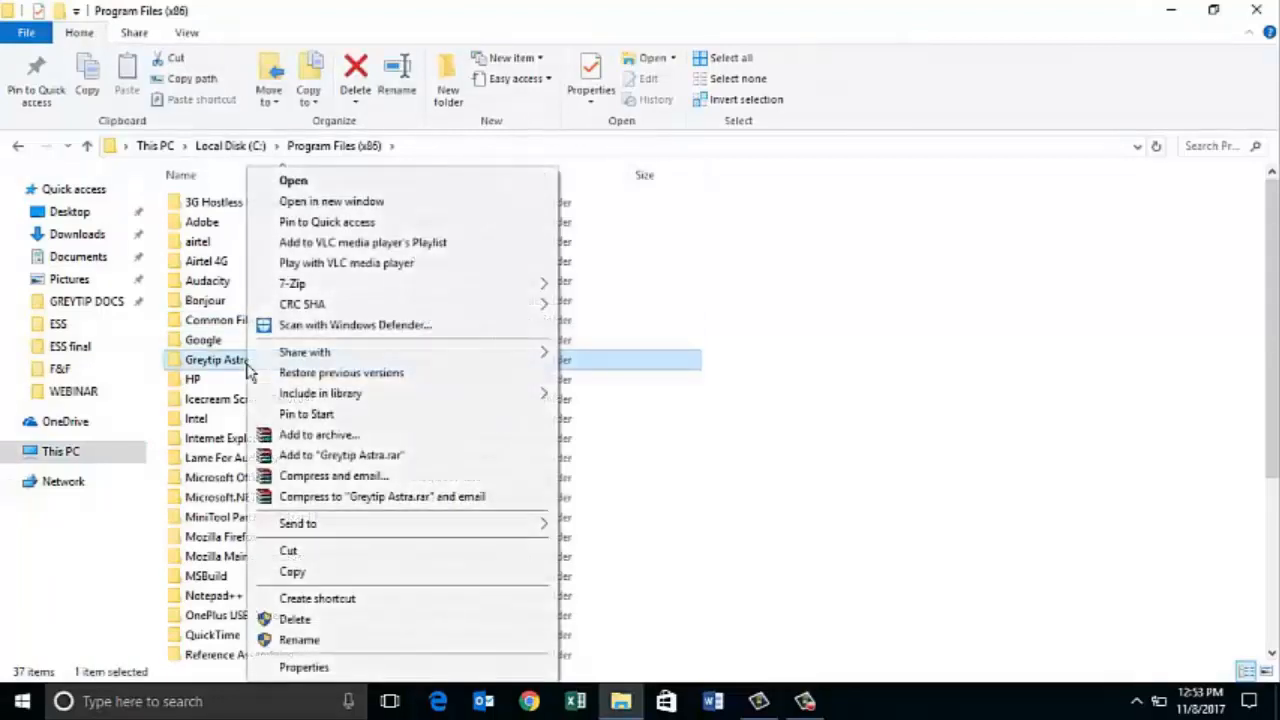
pyautogui.moveTo(295, 619)
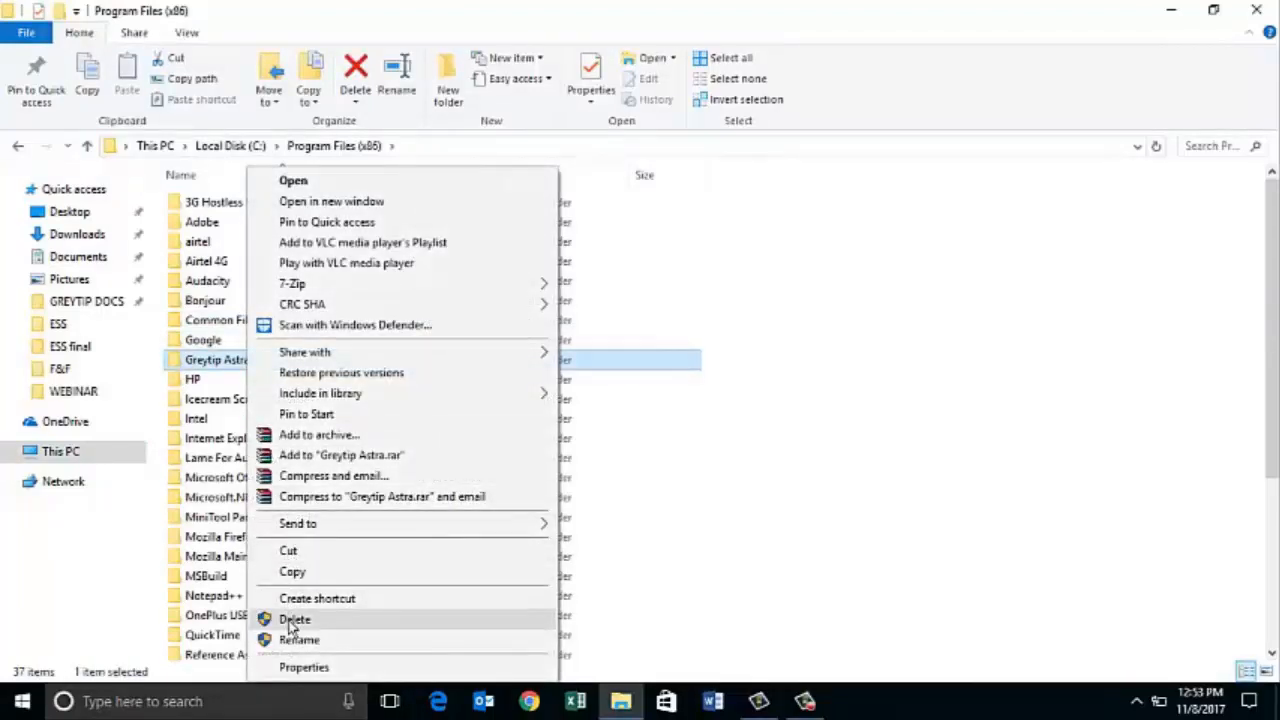
pyautogui.click(295, 619)
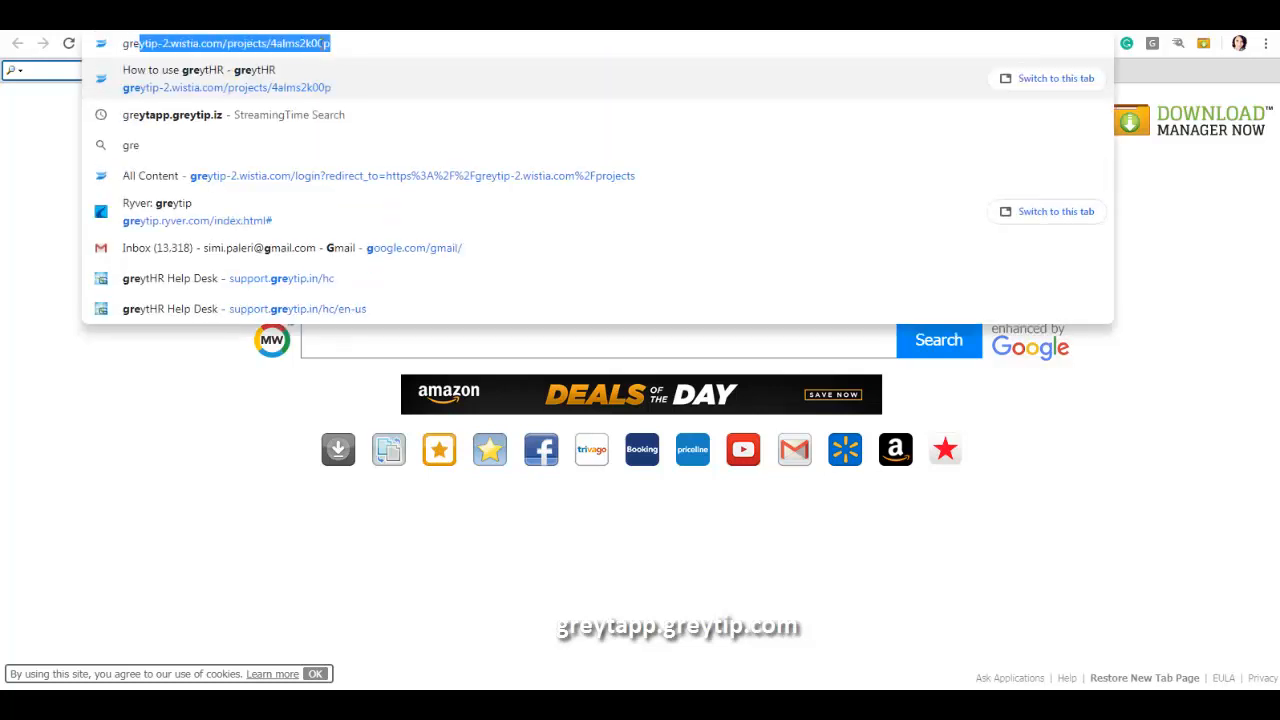
pyautogui.click(172, 114)
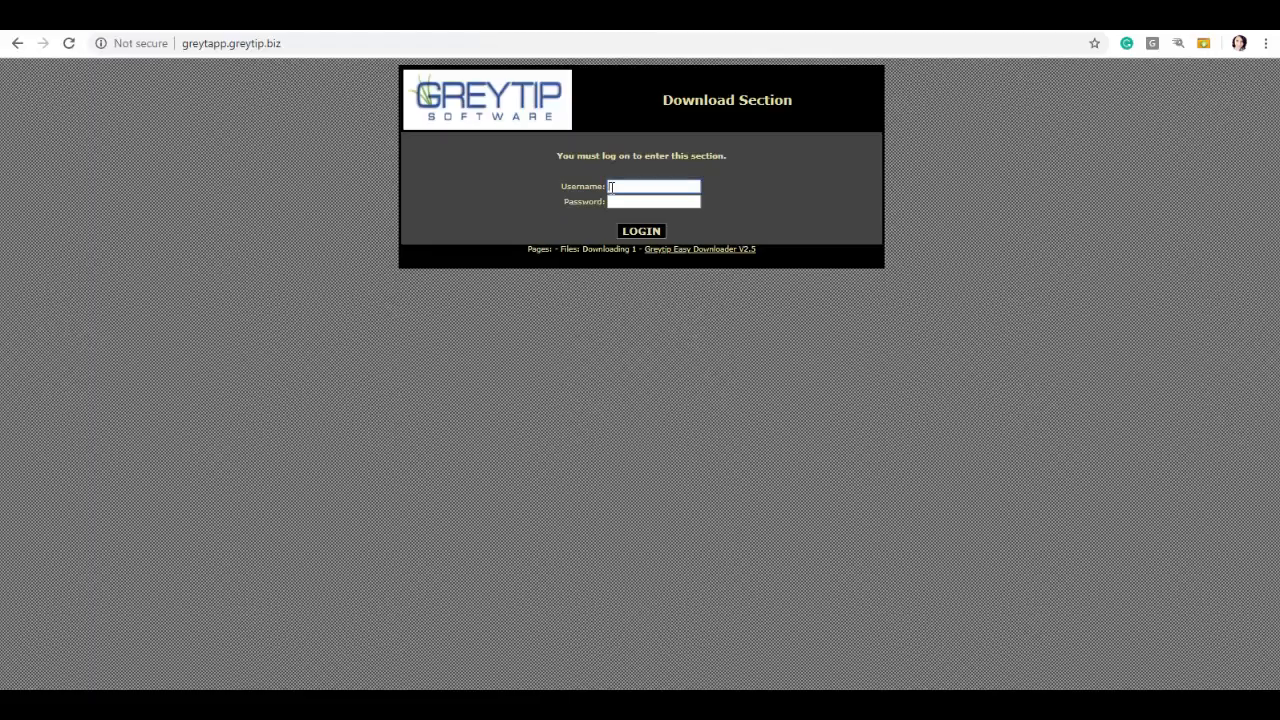
pyautogui.write('greytapp')
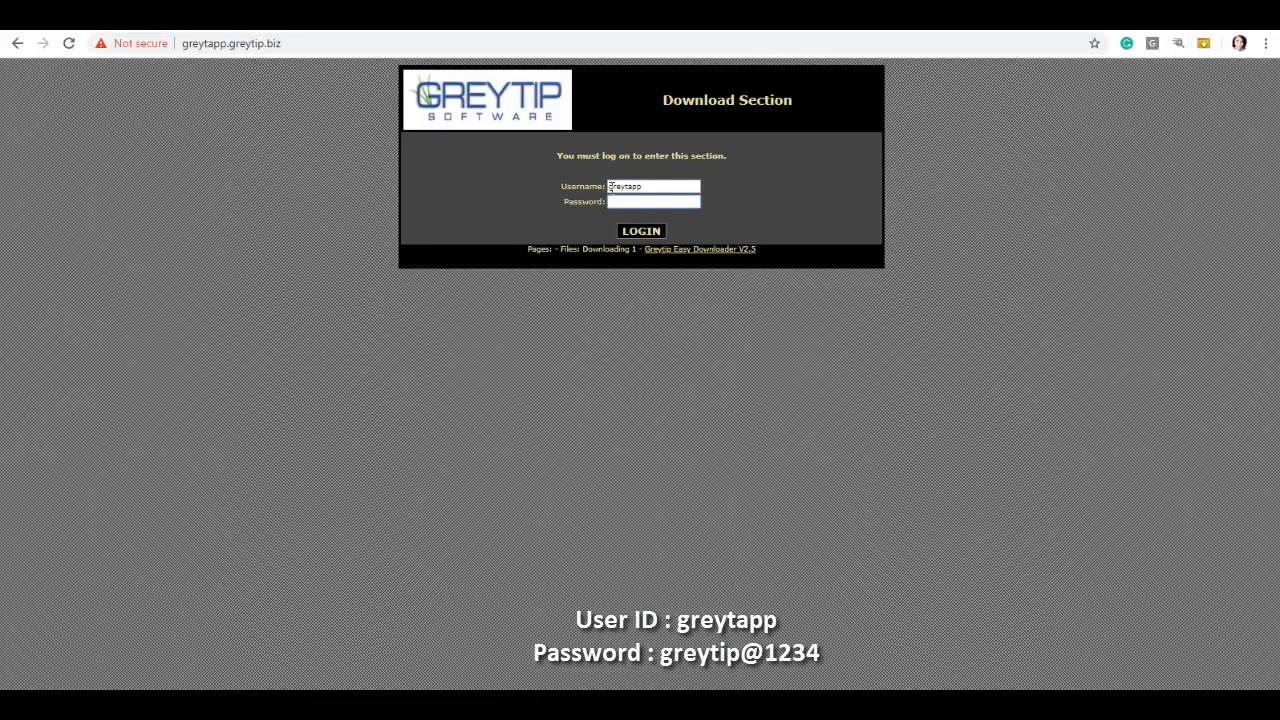
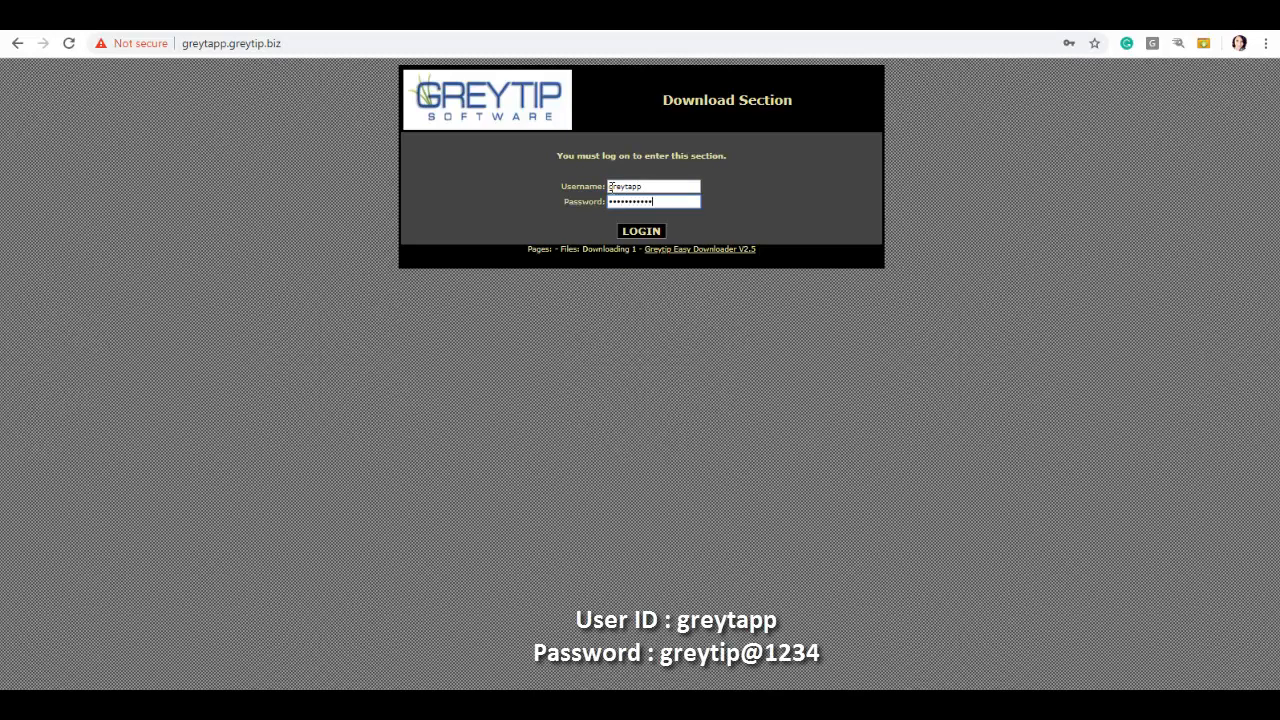
pyautogui.click(640, 230)
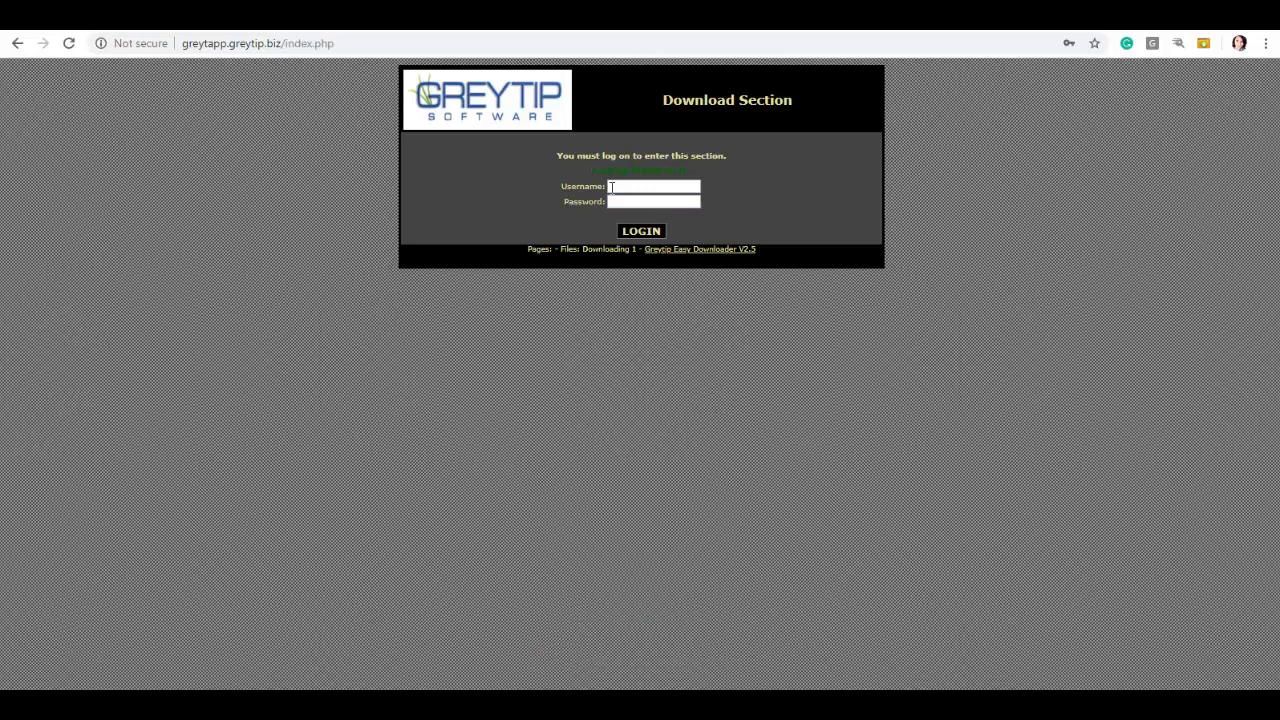
pyautogui.click(641, 231)
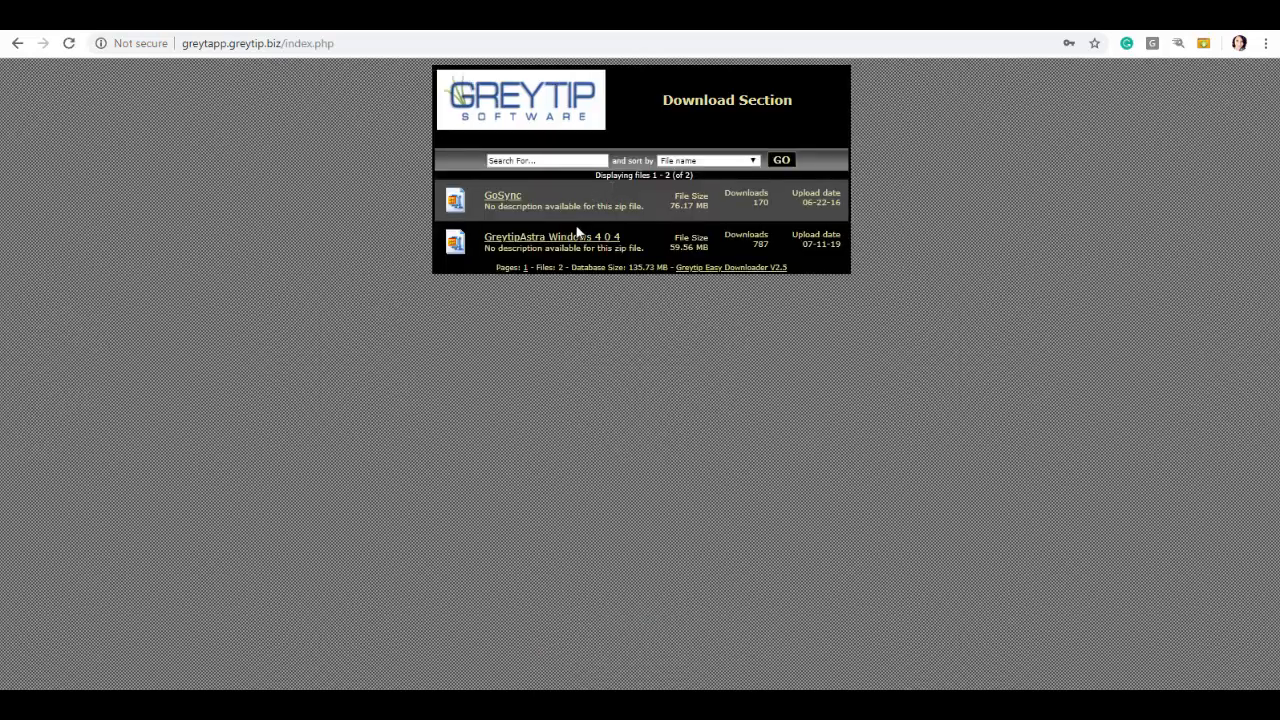
# Download the GreytipAstra Windows 4.0.4 zip and open the archive.
pyautogui.click(551, 236)
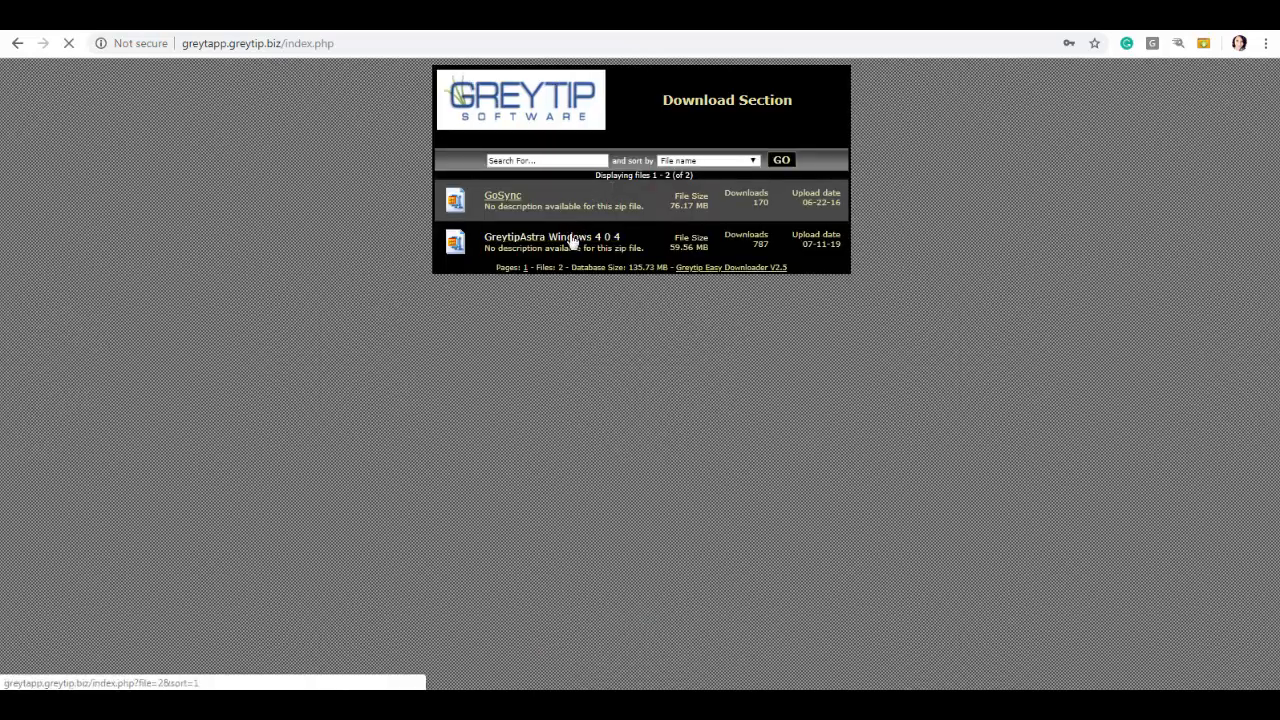
pyautogui.click(552, 237)
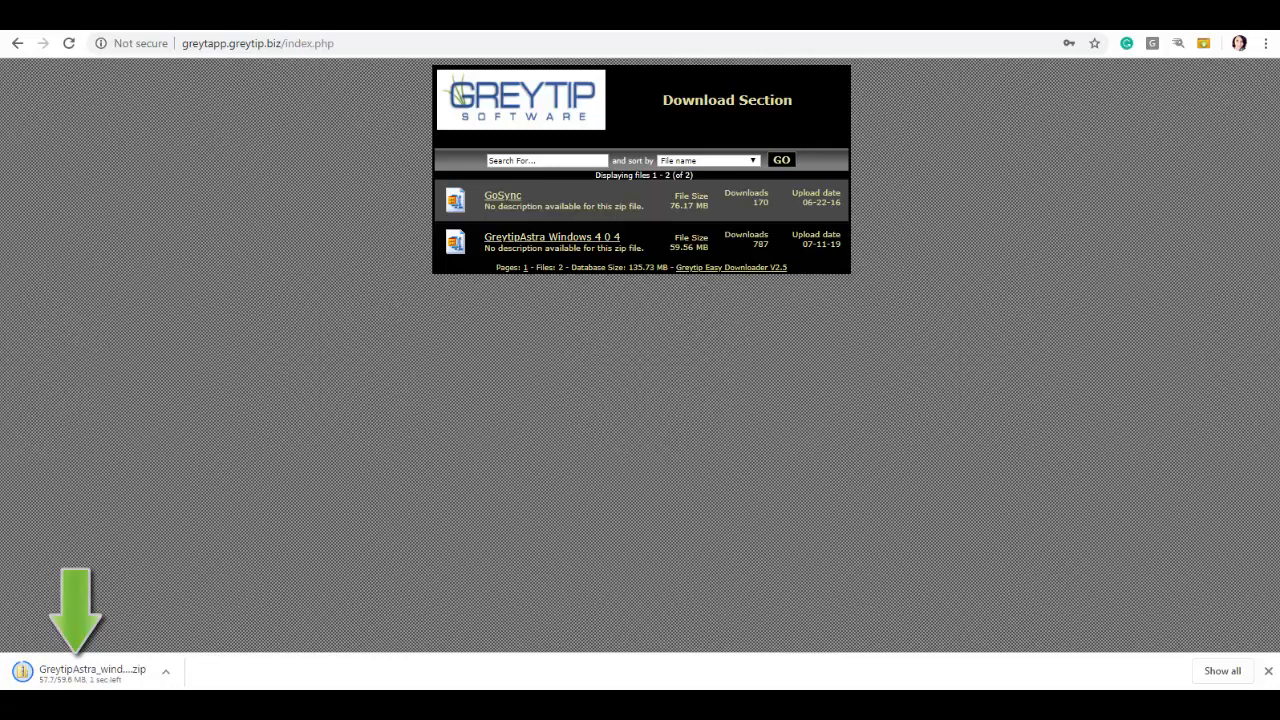
pyautogui.click(92, 670)
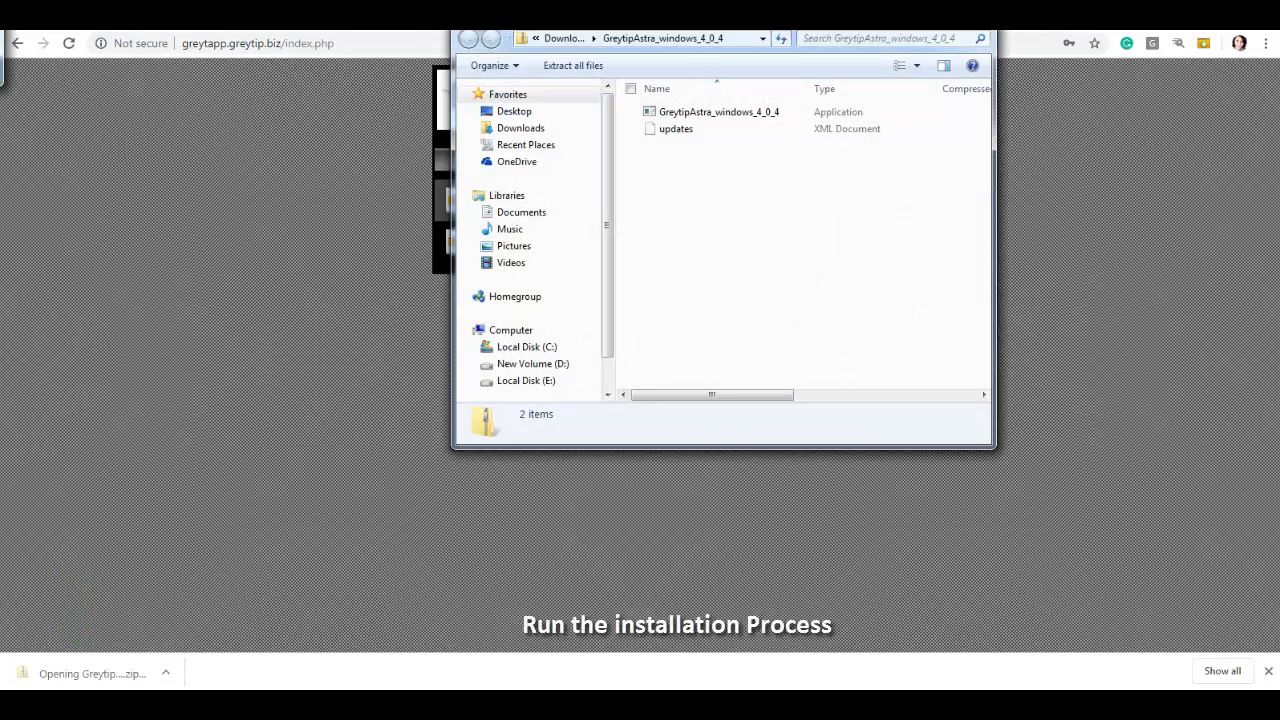
# Launch the GreytipAstra 4.0.4 installer from the zip, allowing the unverified file to run.
pyautogui.rightClick(717, 111)
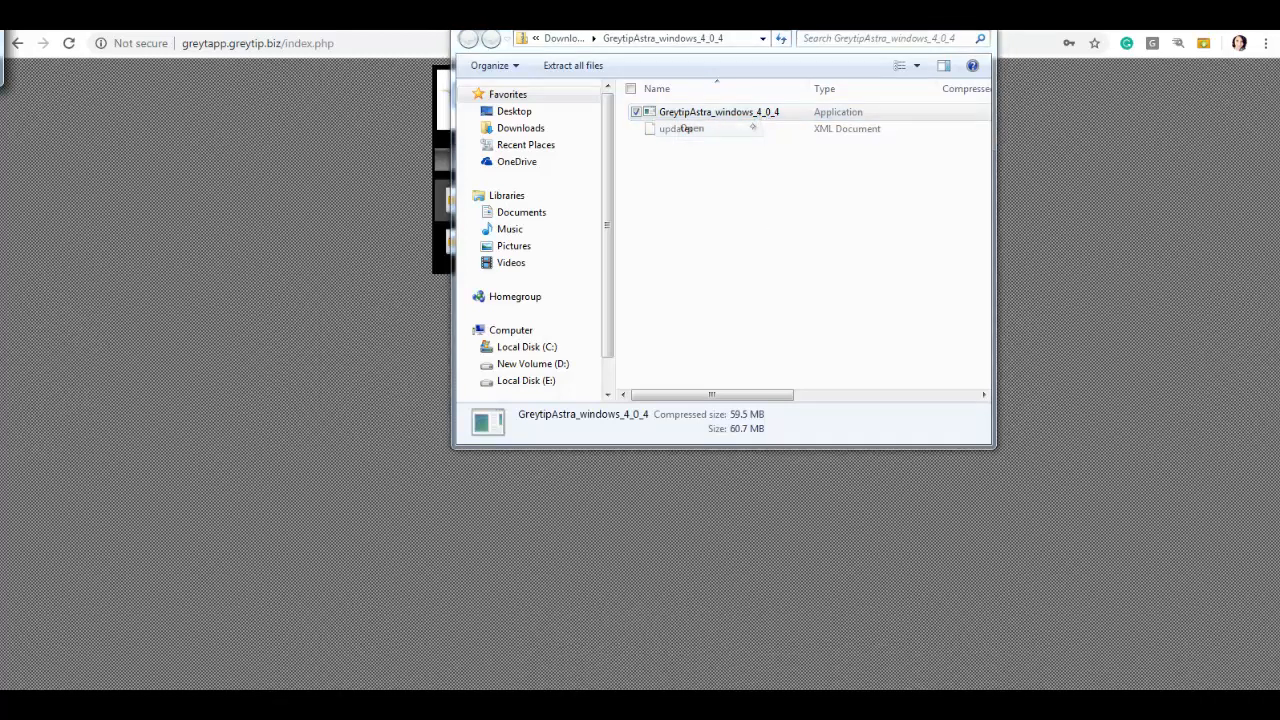
pyautogui.doubleClick(718, 111)
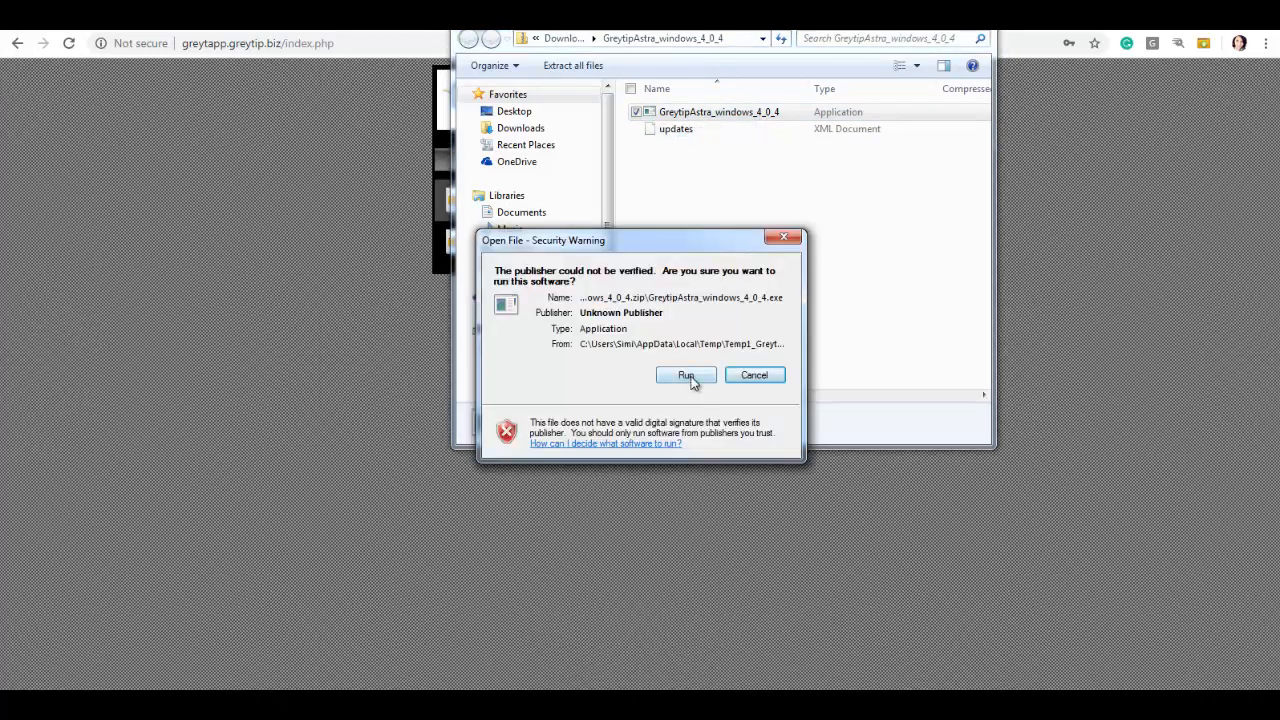
pyautogui.click(686, 374)
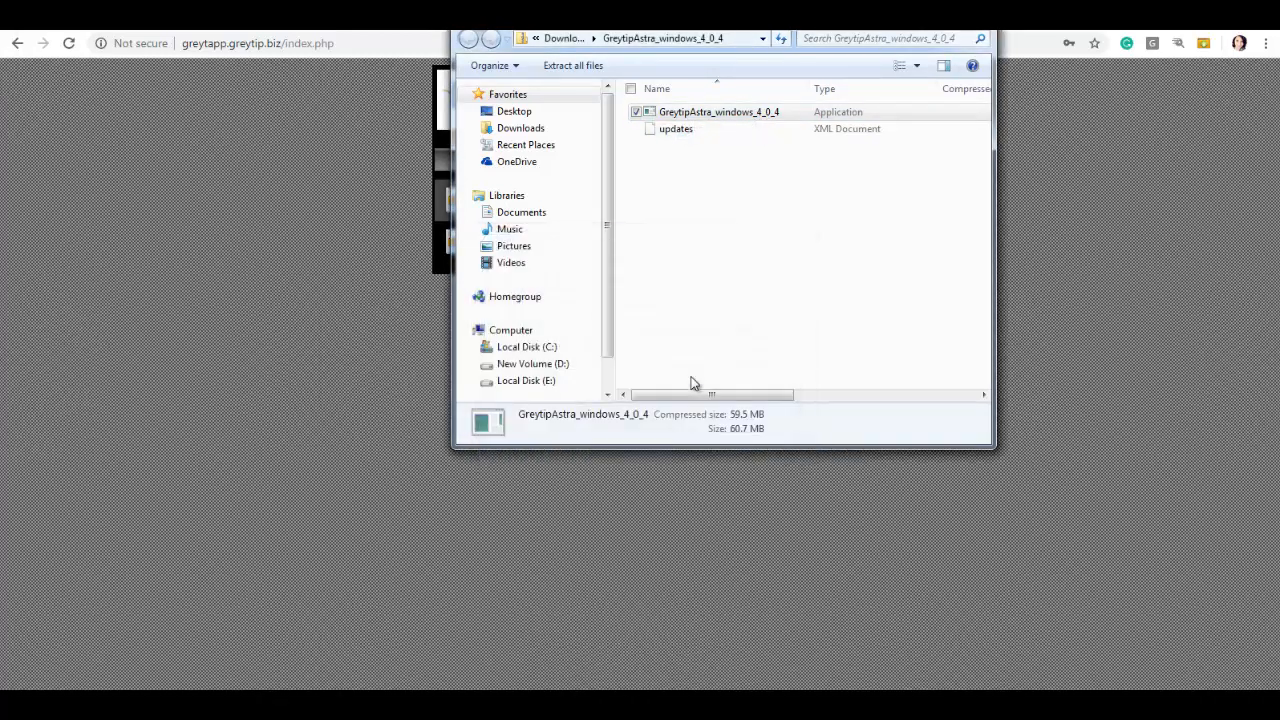
pyautogui.doubleClick(718, 111)
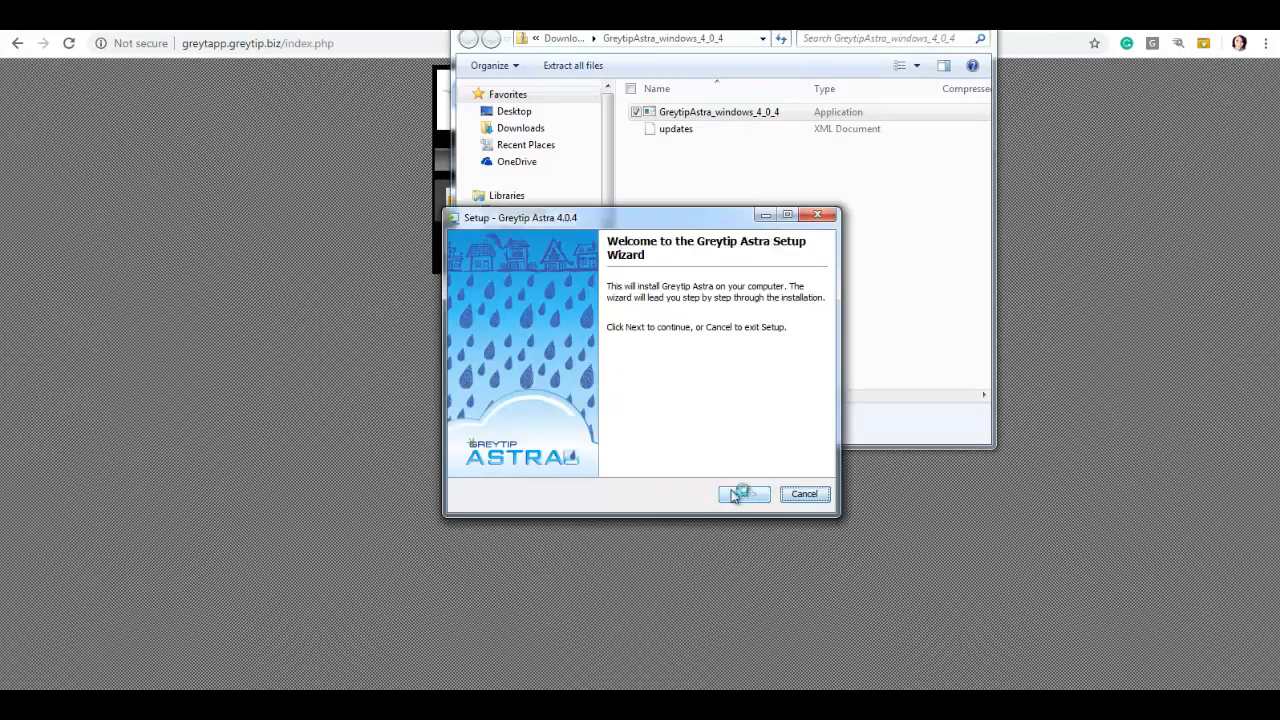
# Complete the setup wizard with default installation and shortcut folders, then finish.
pyautogui.click(744, 493)
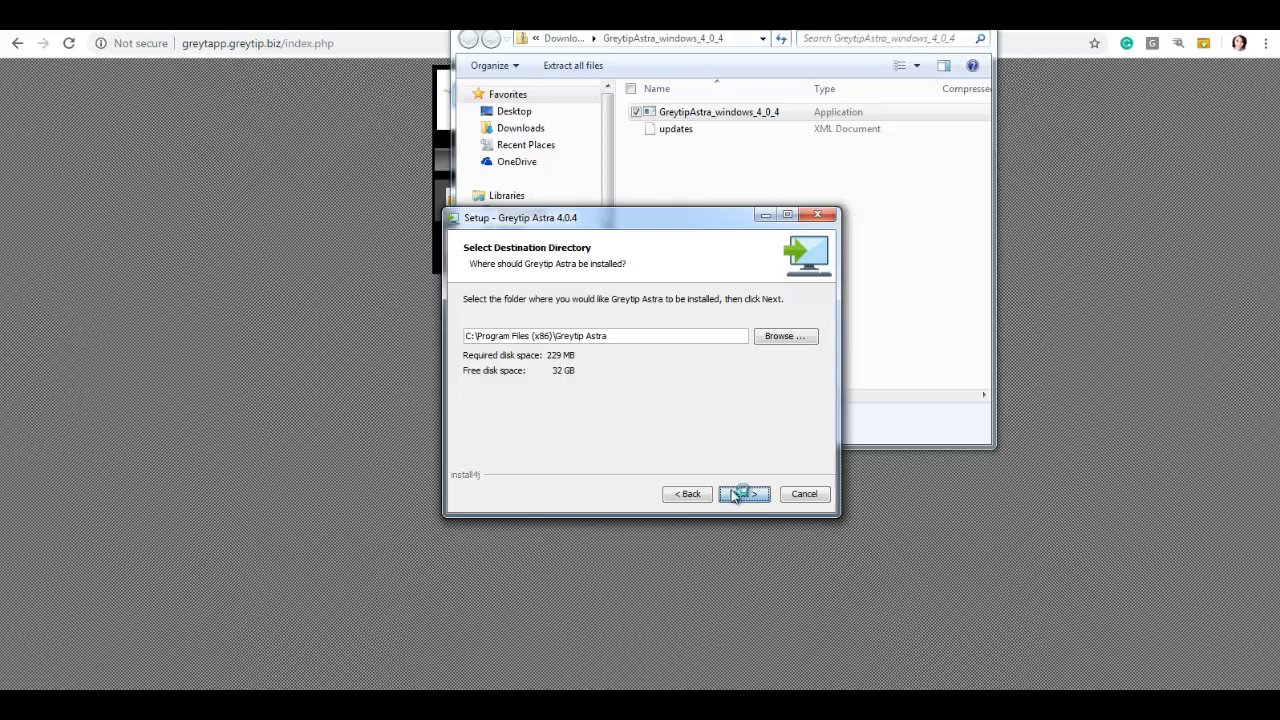
pyautogui.click(744, 493)
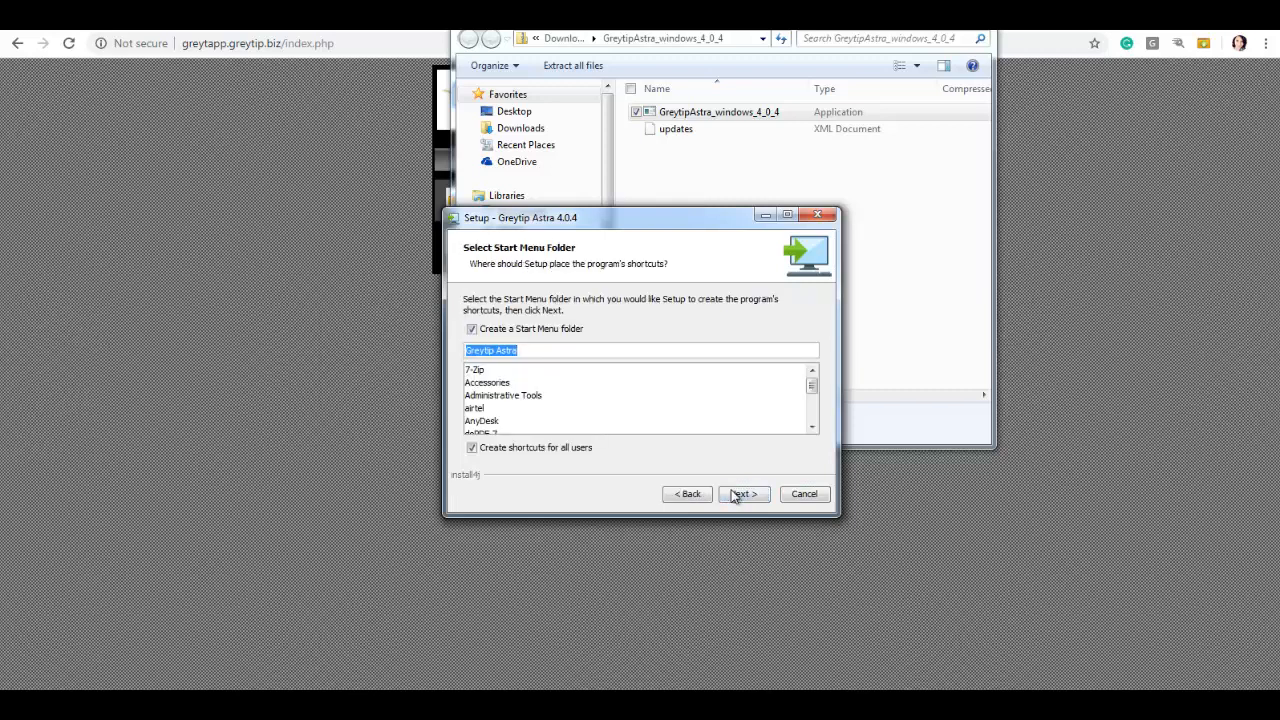
pyautogui.click(743, 494)
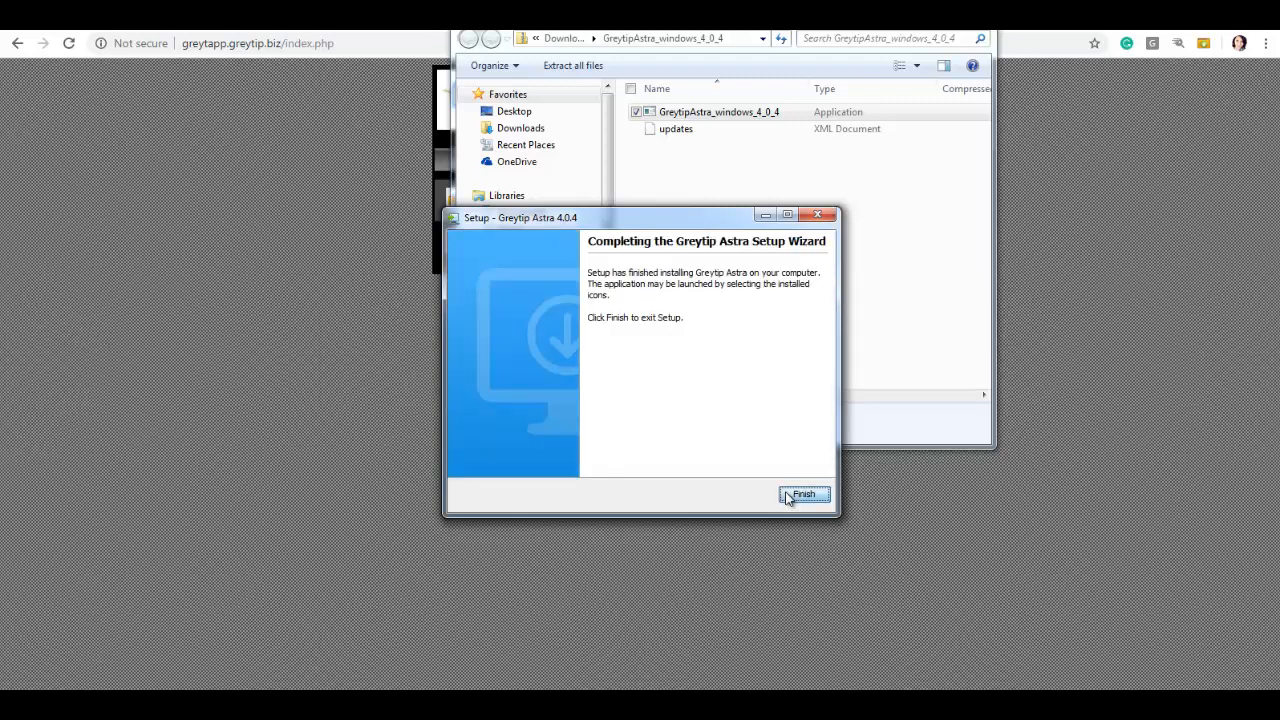
pyautogui.click(804, 495)
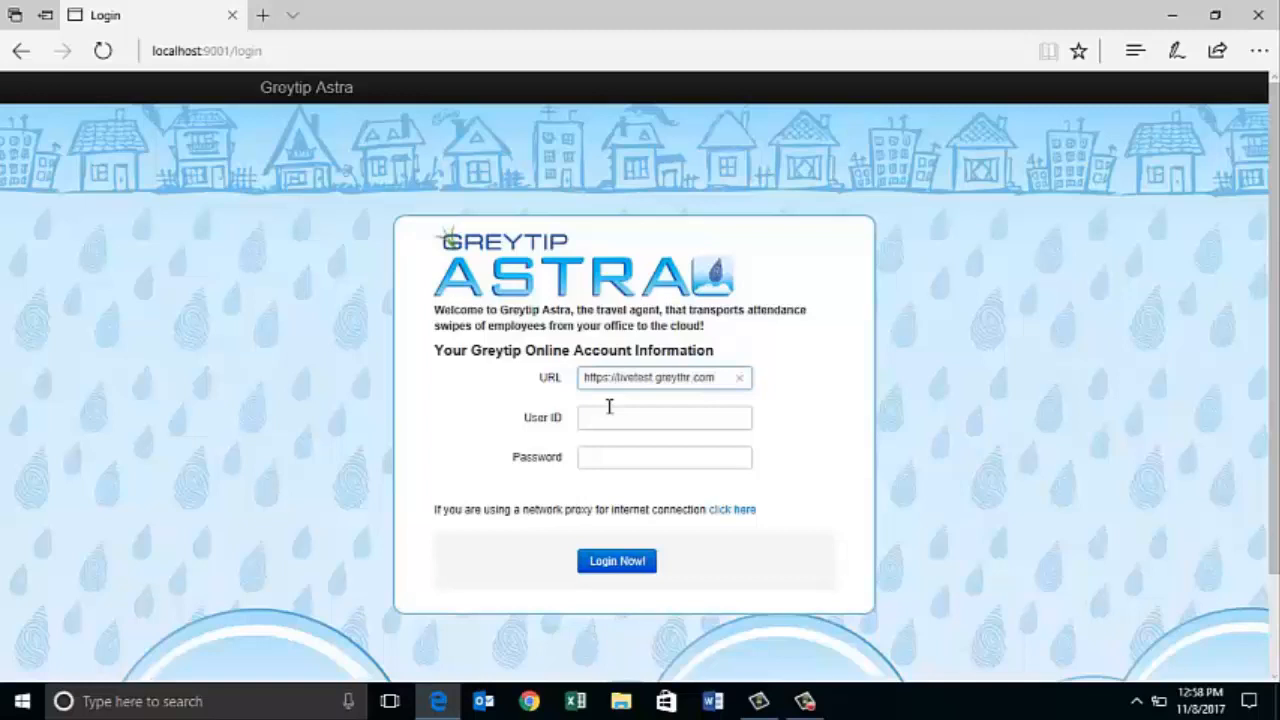
# Log into Greytip Astra as admin1.
pyautogui.write('admin1')
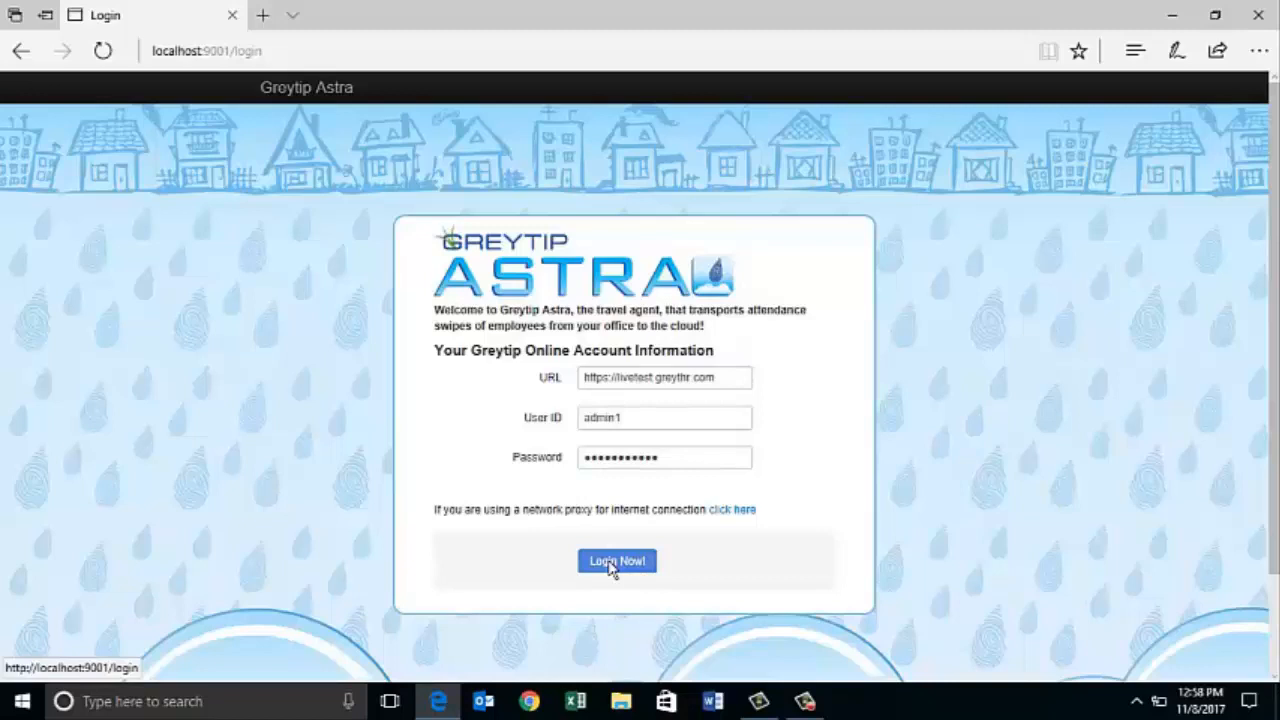
pyautogui.click(616, 560)
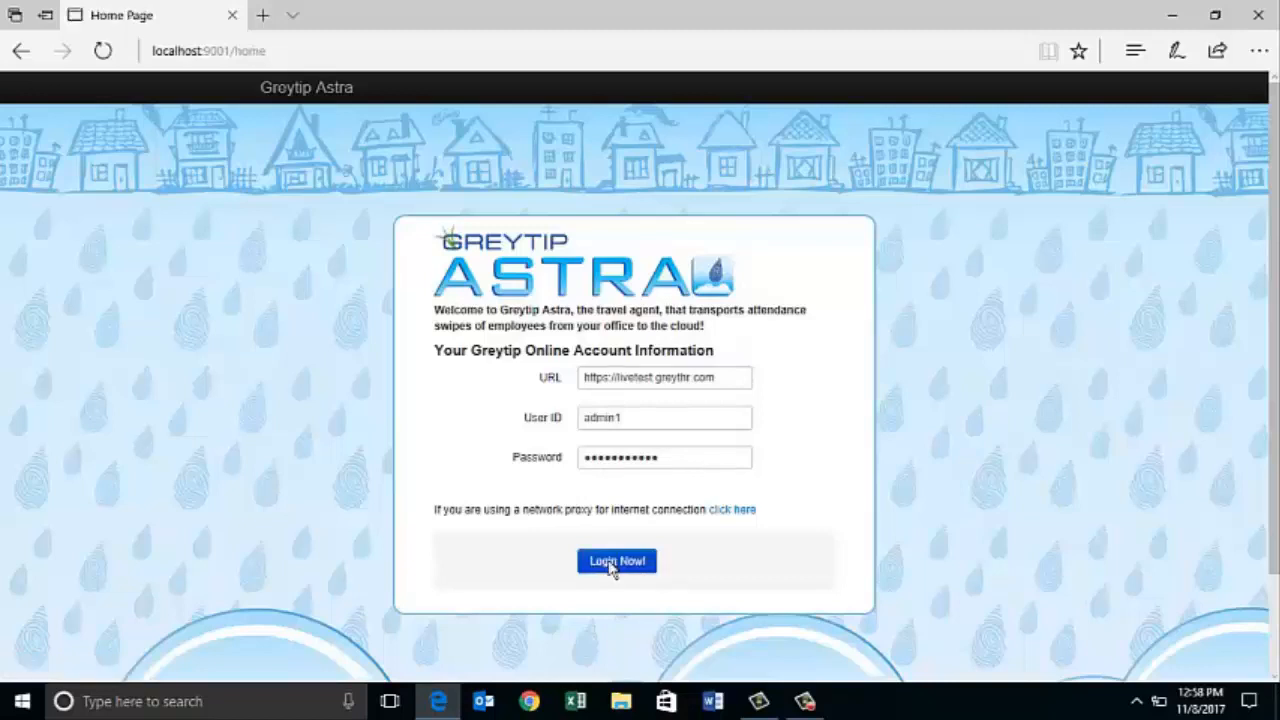
pyautogui.click(616, 560)
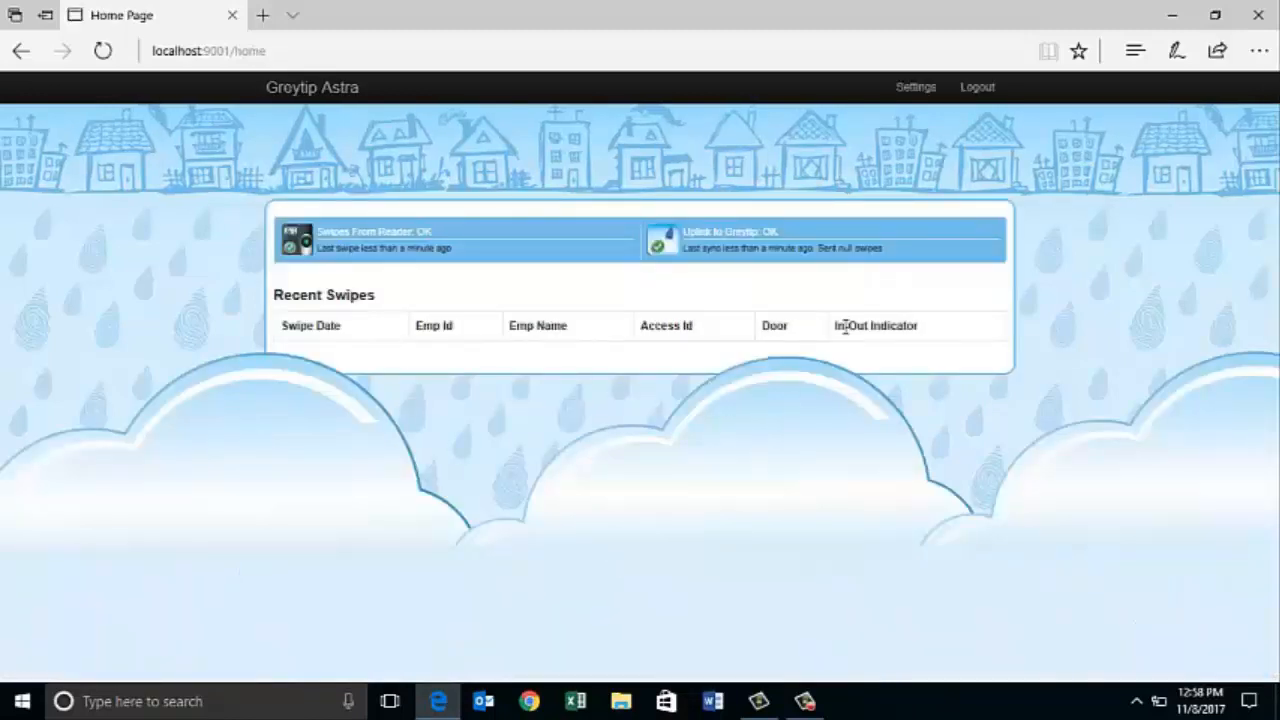
# Edit Loader Info in Settings and name the installation Bangalore.
pyautogui.click(915, 87)
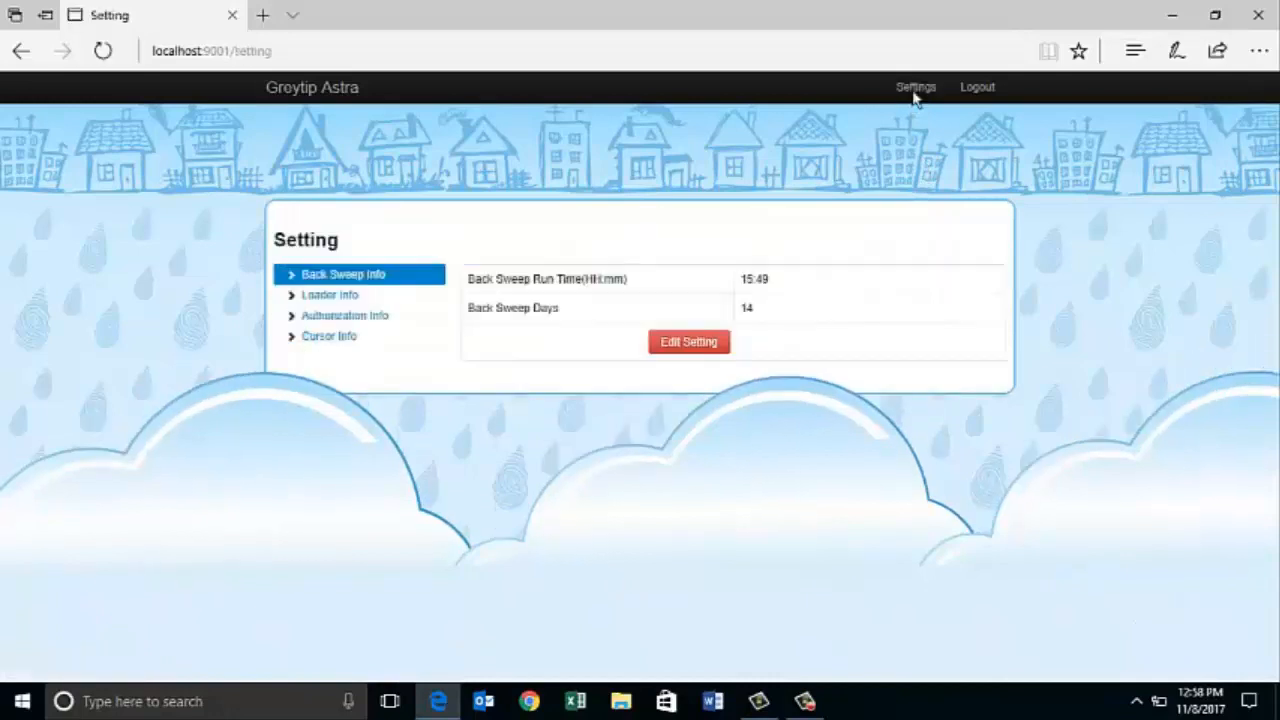
pyautogui.moveTo(330, 294)
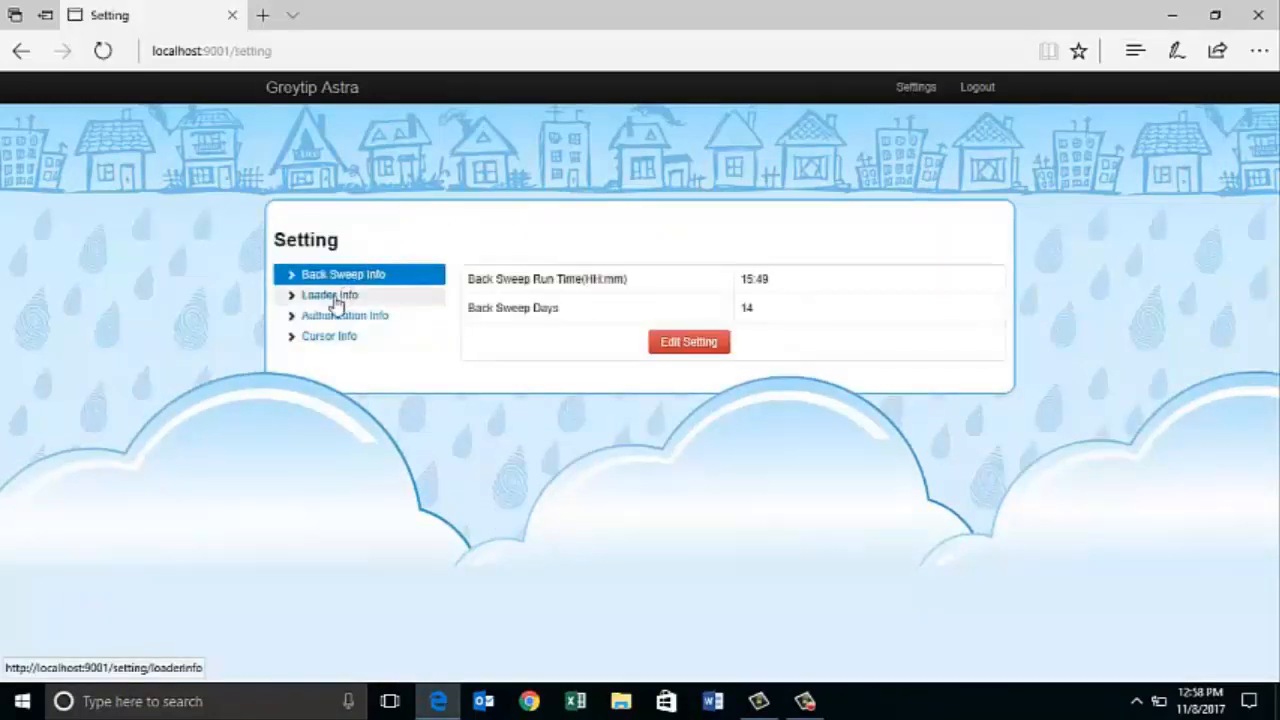
pyautogui.click(329, 294)
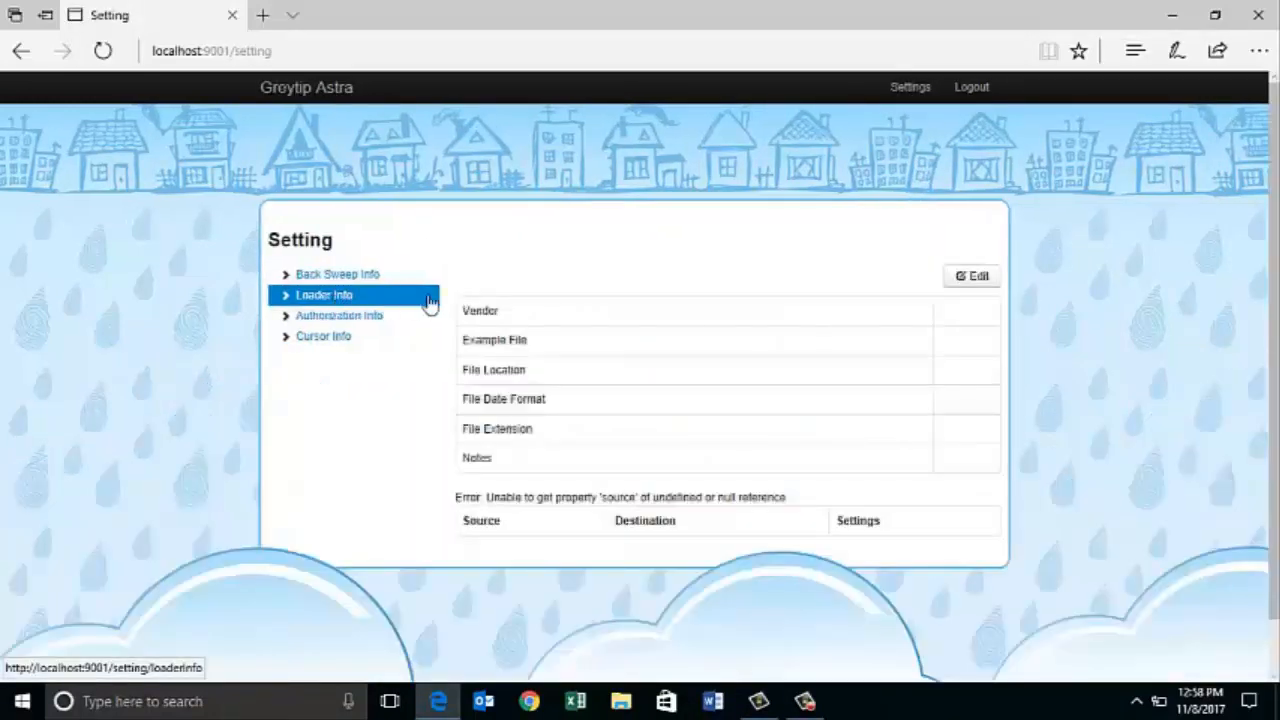
pyautogui.click(972, 276)
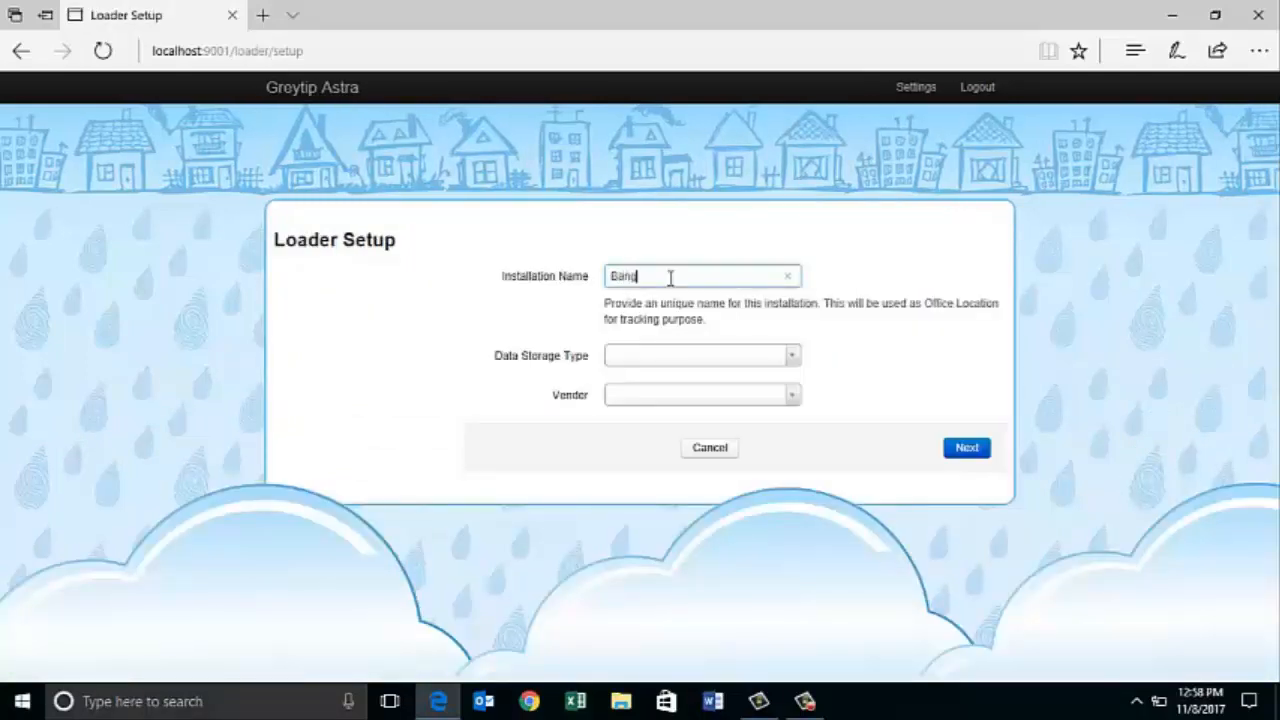
pyautogui.write('alore')
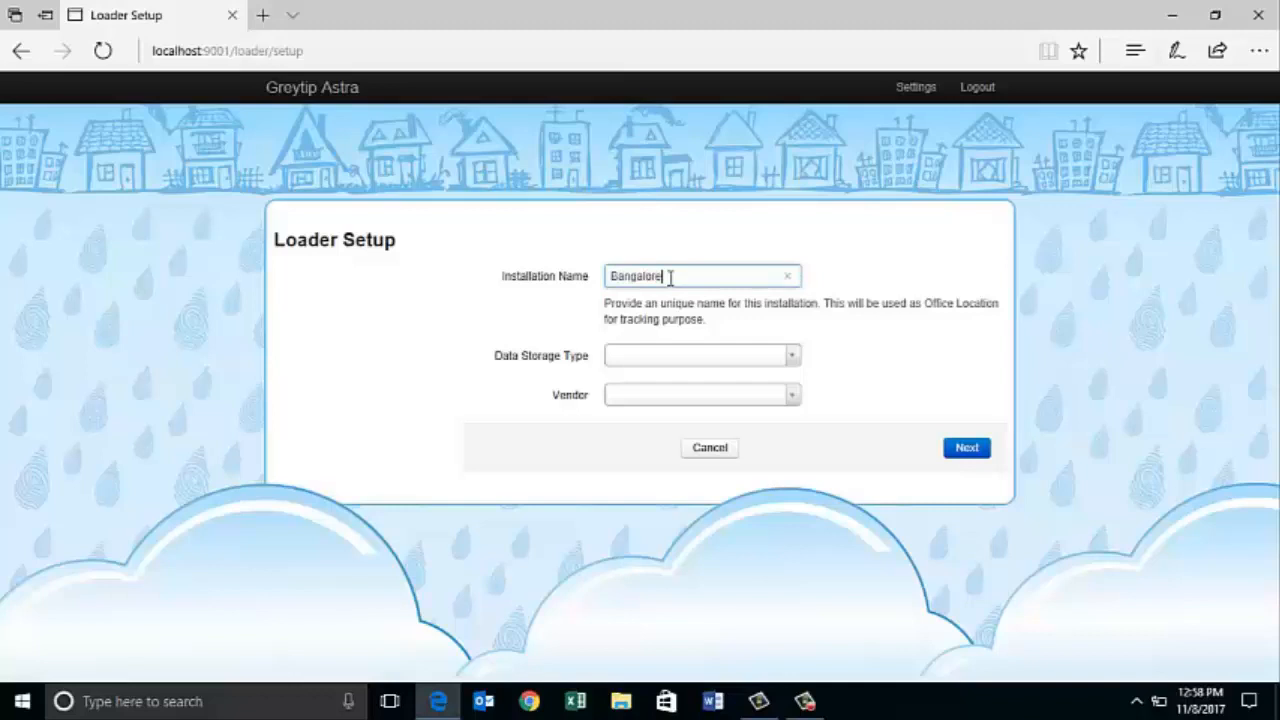